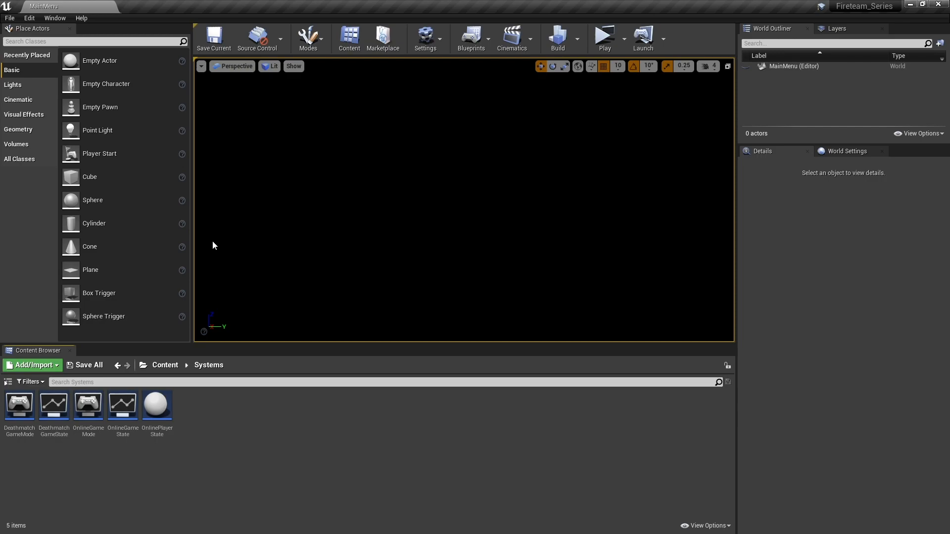
{"action": "mouse_move", "coordinate": [348, 409]}
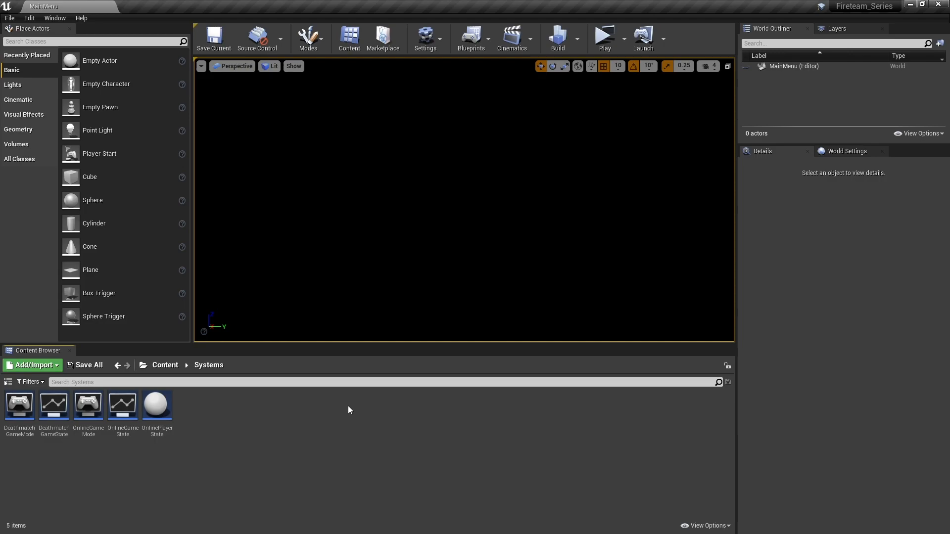
{"action": "mouse_move", "coordinate": [184, 503]}
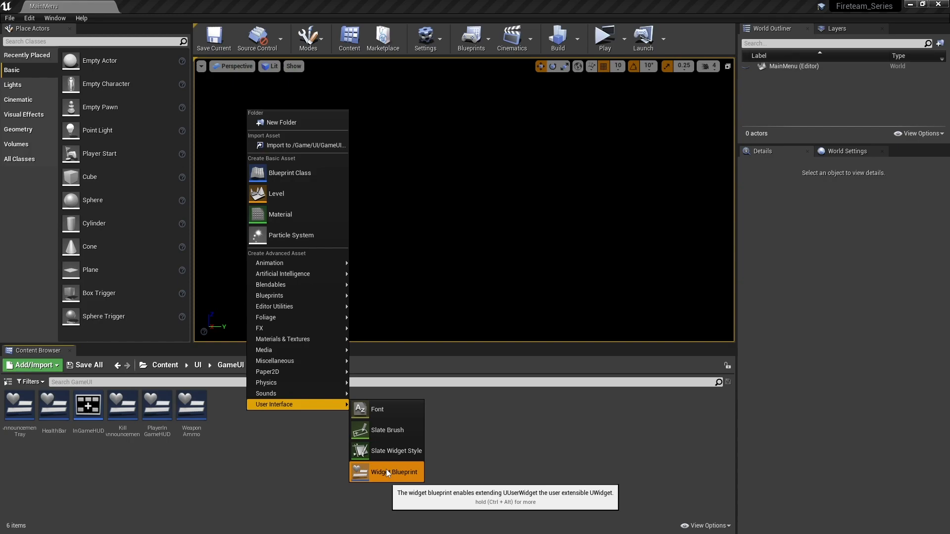
Step: Create a widget blueprint named PlayerScoreboard in the GameUI folder
{"action": "left_click", "coordinate": [394, 472]}
{"action": "type", "text": "PlayerScore"}
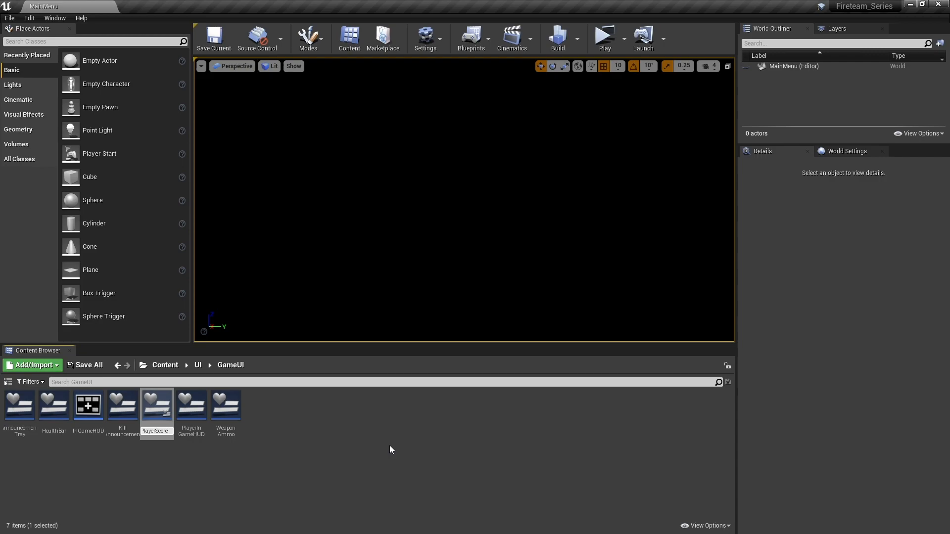
{"action": "left_click", "coordinate": [191, 405]}
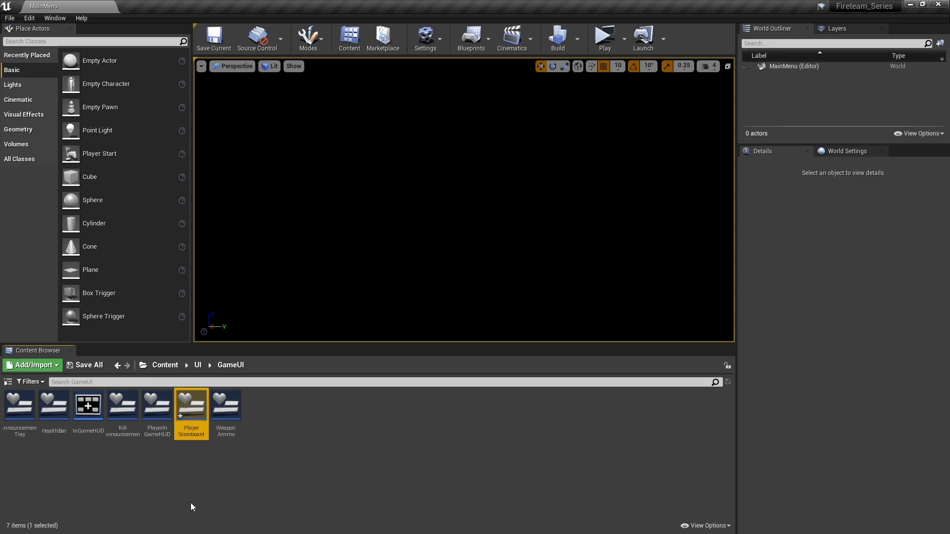
{"action": "mouse_move", "coordinate": [191, 412]}
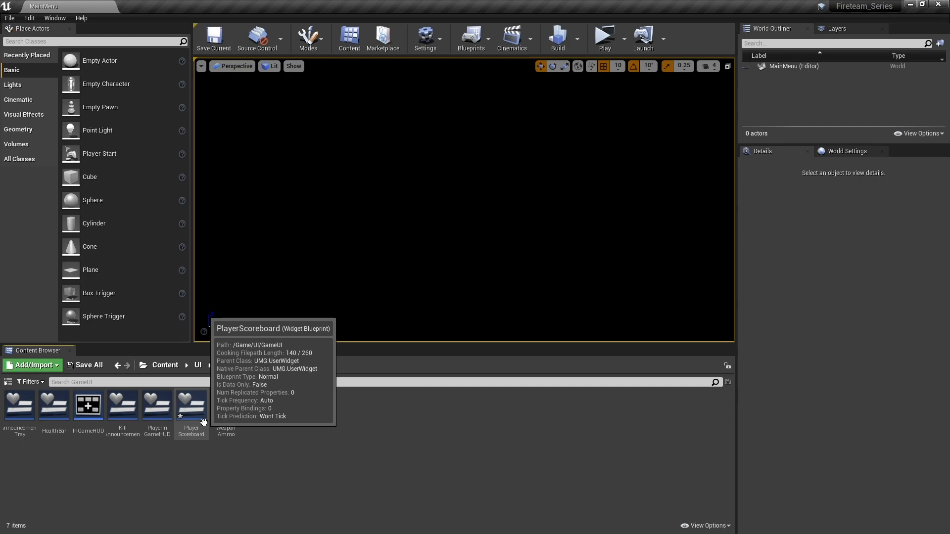
{"action": "mouse_move", "coordinate": [263, 446]}
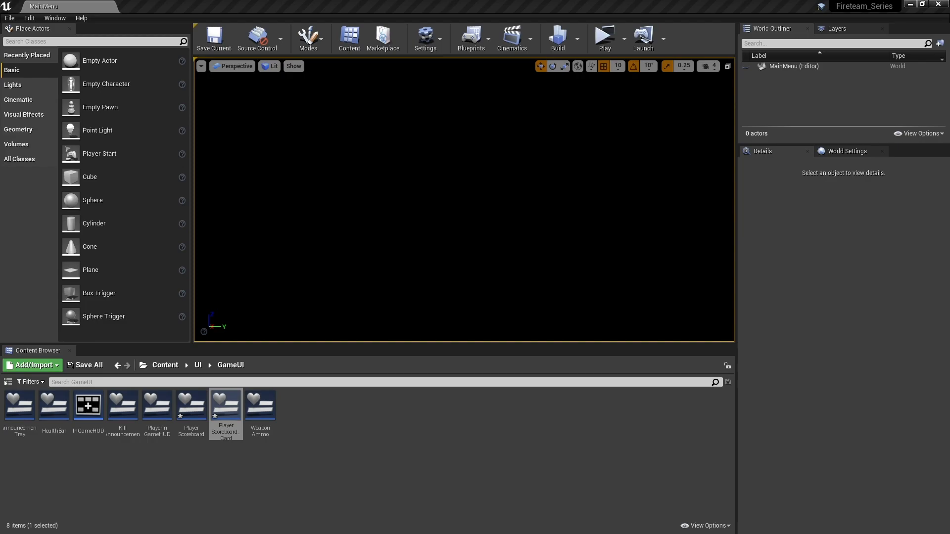
Step: Open PlayerScoreboard_Card and add a rich text block to its horizontal box
{"action": "double_click", "coordinate": [225, 406]}
{"action": "type", "text": "text"}
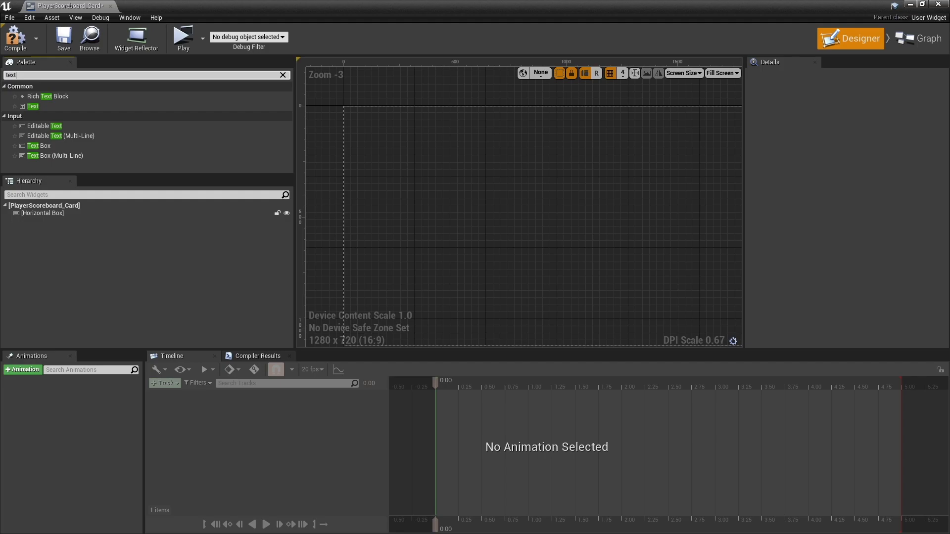
{"action": "left_click", "coordinate": [47, 96]}
{"action": "type", "text": "progress"}
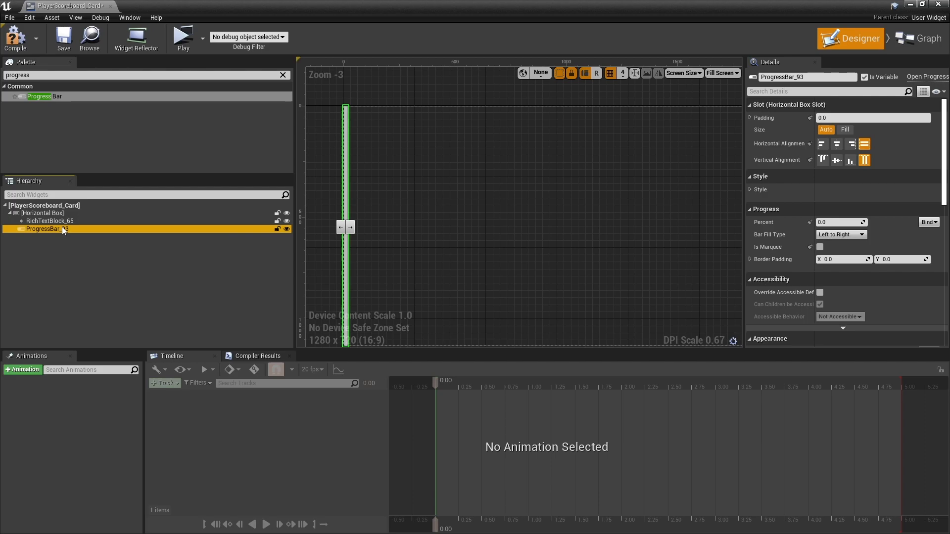
{"action": "mouse_move", "coordinate": [309, 214]}
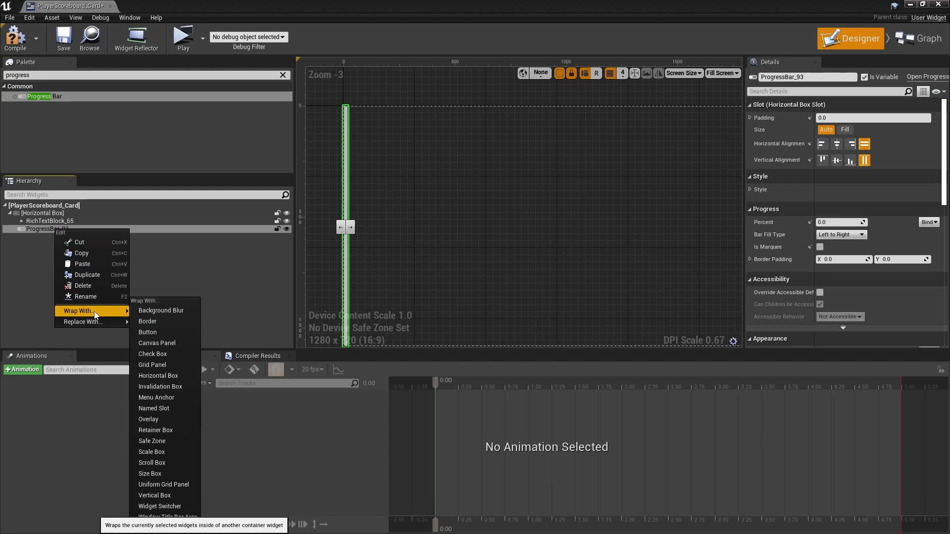
Step: Wrap the progress bar in an overlay and set its slot to fill
{"action": "left_click", "coordinate": [148, 419]}
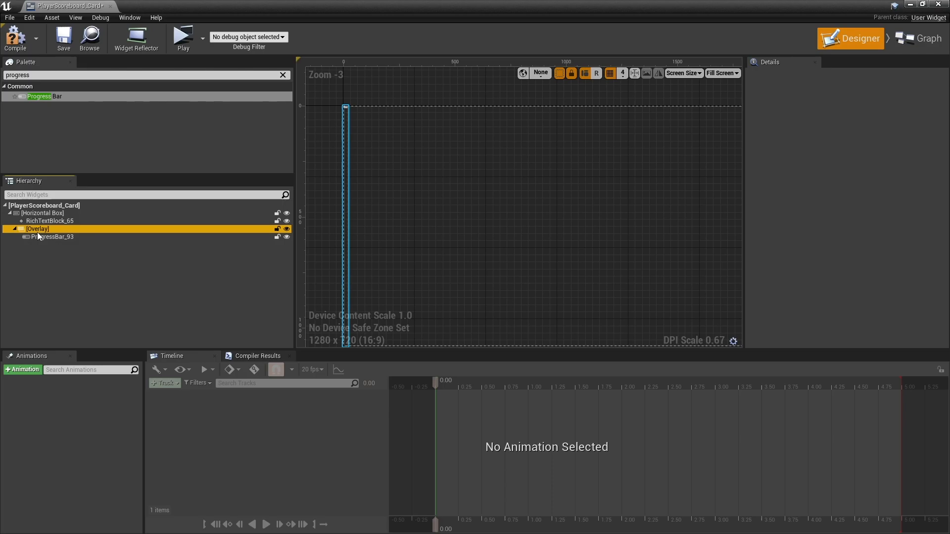
{"action": "left_click", "coordinate": [54, 237]}
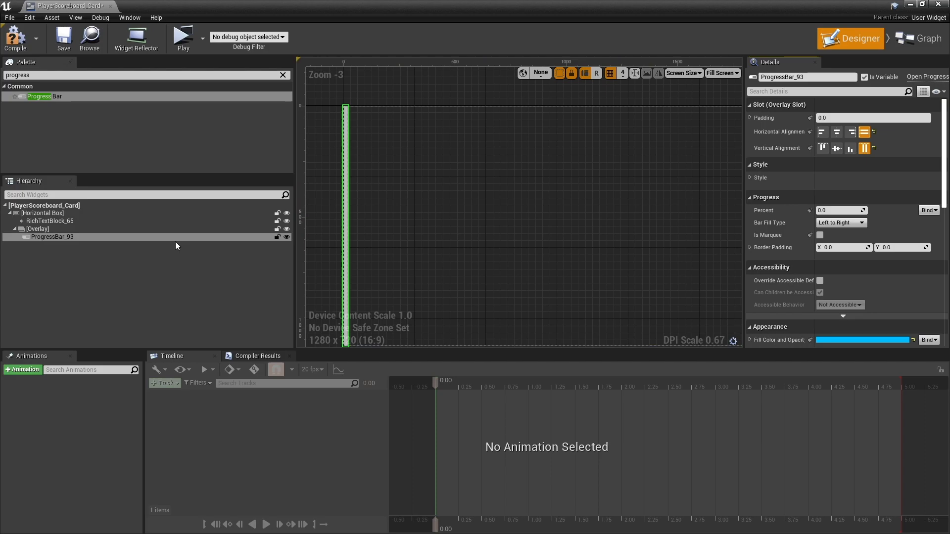
{"action": "left_click", "coordinate": [38, 229]}
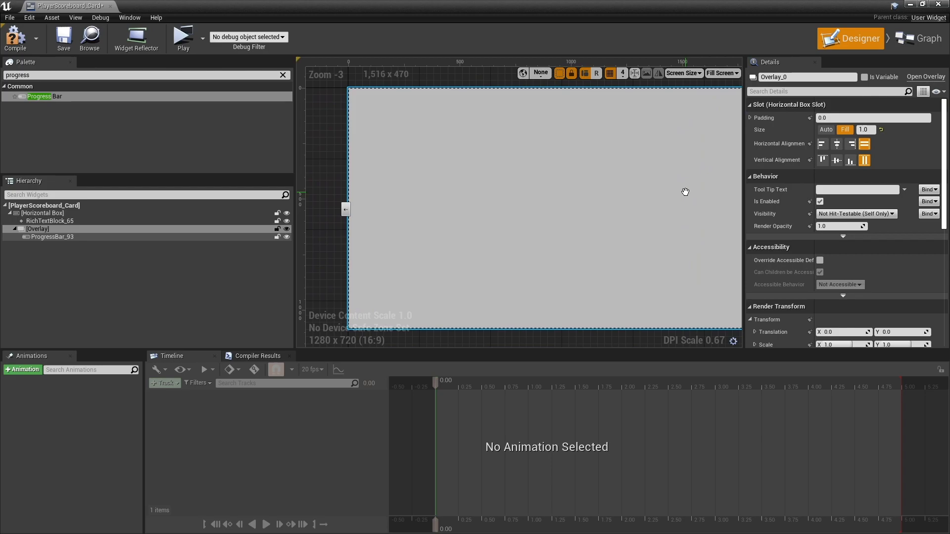
Step: Preview the card at a custom on-screen size with set width and height
{"action": "left_click", "coordinate": [721, 72]}
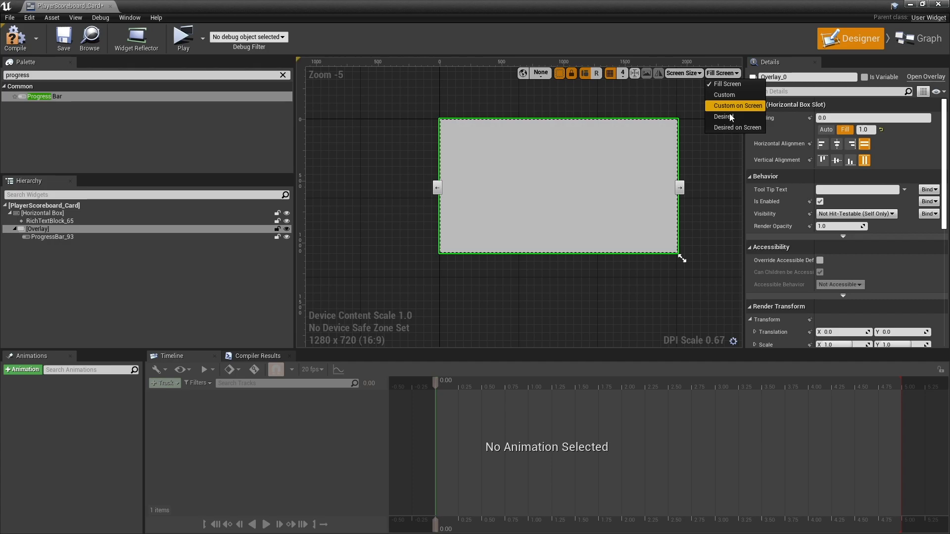
{"action": "left_click", "coordinate": [737, 106]}
{"action": "type", "text": "4"}
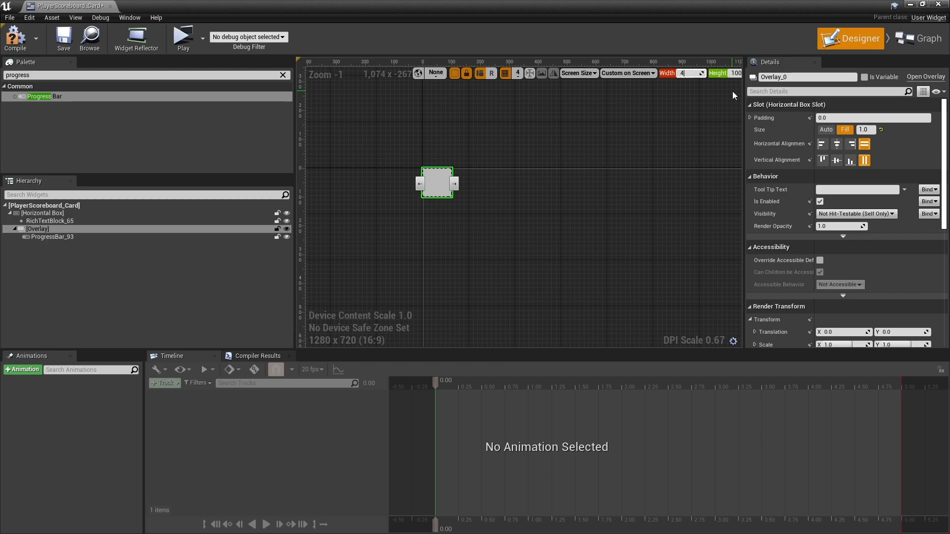
{"action": "left_click", "coordinate": [52, 237]}
{"action": "type", "text": "text"}
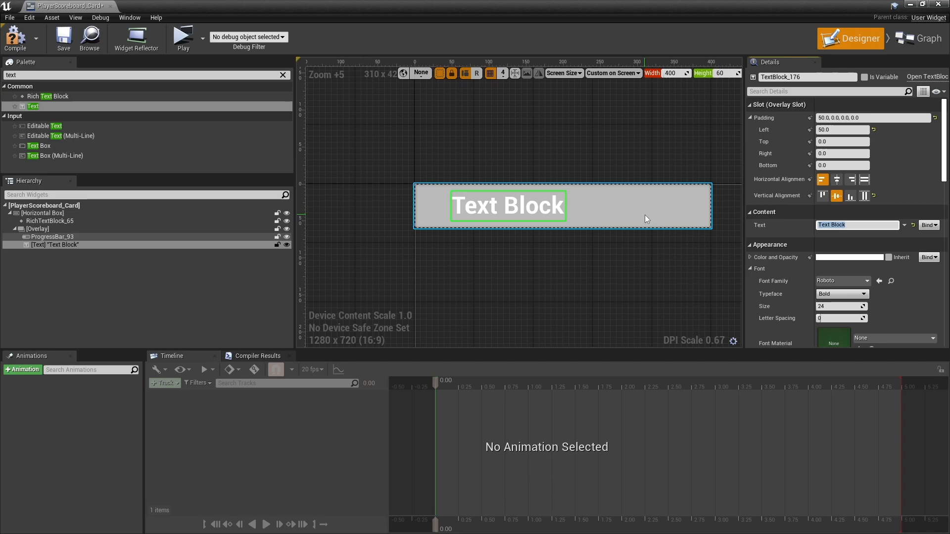
Step: Set the overlay text block to read [Players Name]
{"action": "type", "text": "[Players Name]"}
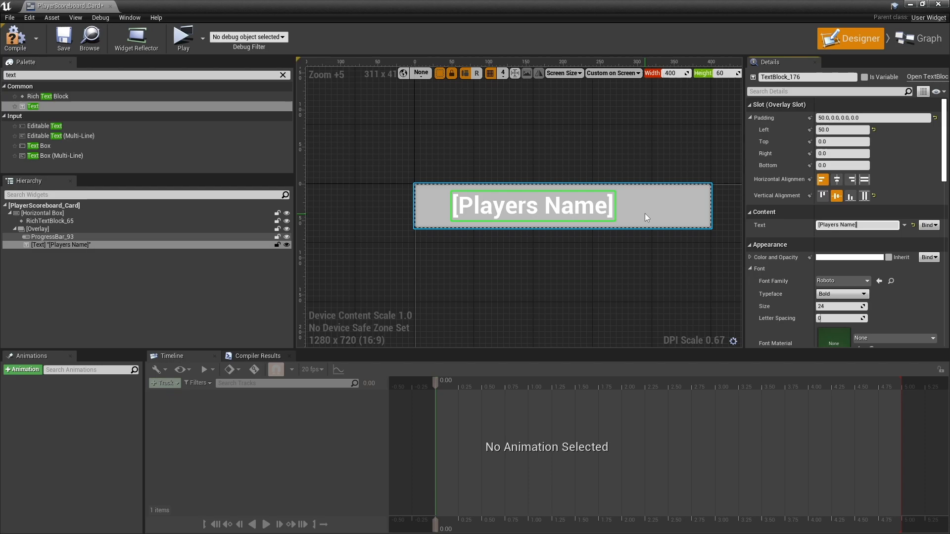
{"action": "left_click", "coordinate": [52, 237]}
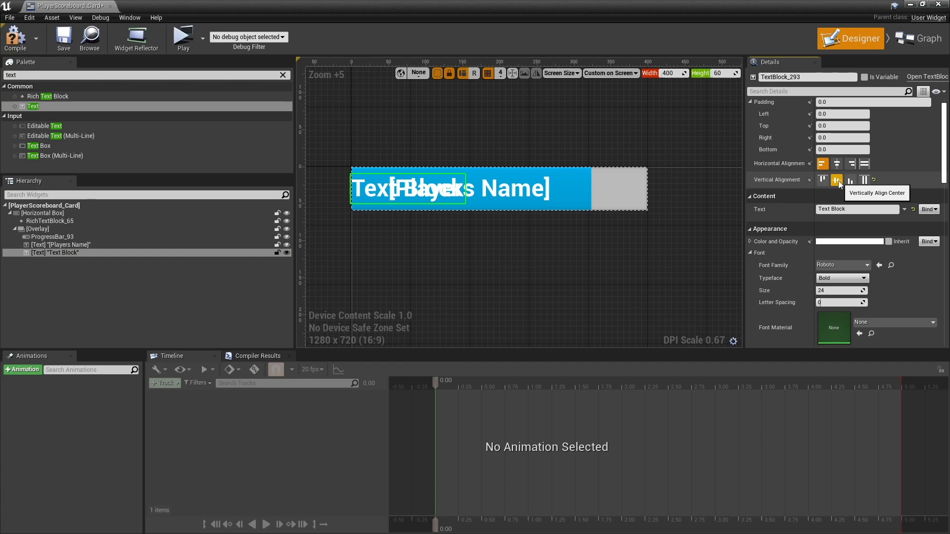
Step: Centre the new text vertically and set it to 99
{"action": "left_click", "coordinate": [851, 163]}
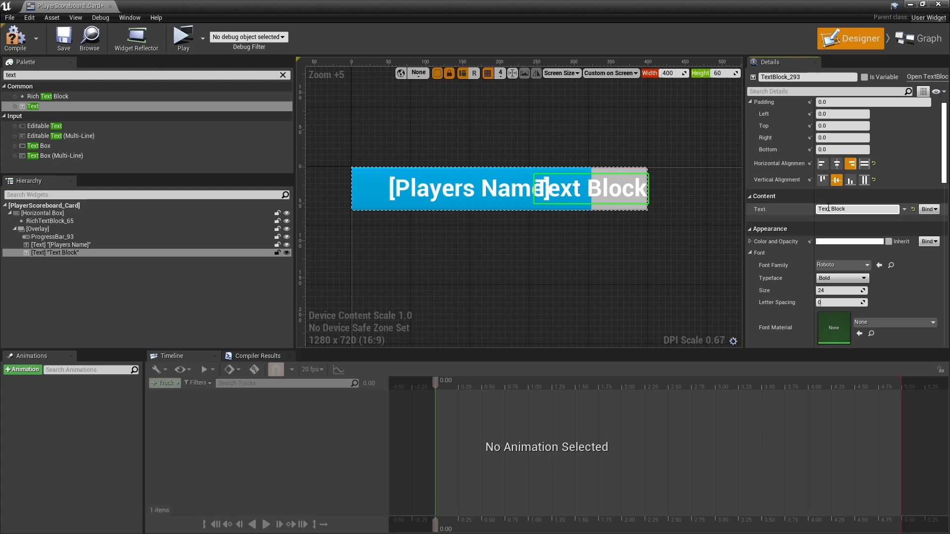
{"action": "type", "text": "99"}
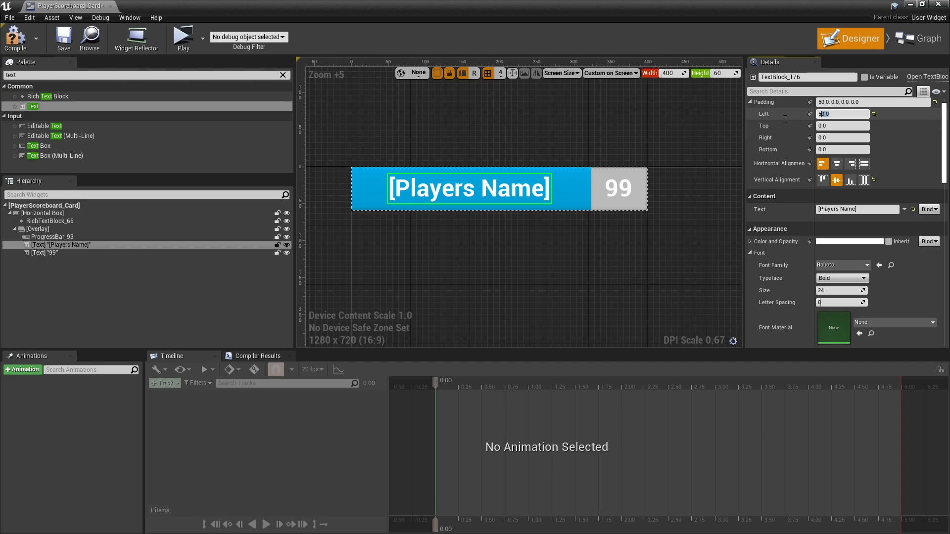
Step: Select both text blocks and lower their shared font size
{"action": "left_click", "coordinate": [45, 252]}
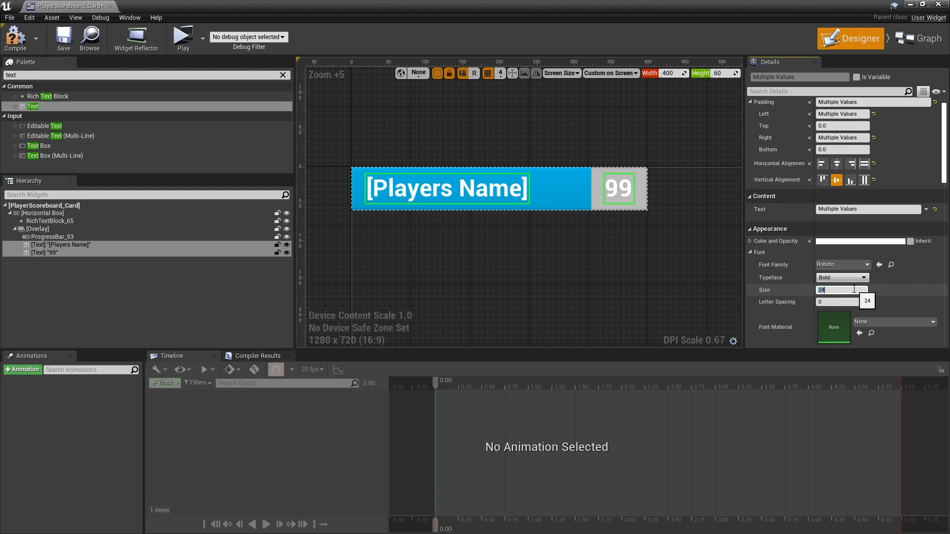
{"action": "left_click", "coordinate": [568, 263]}
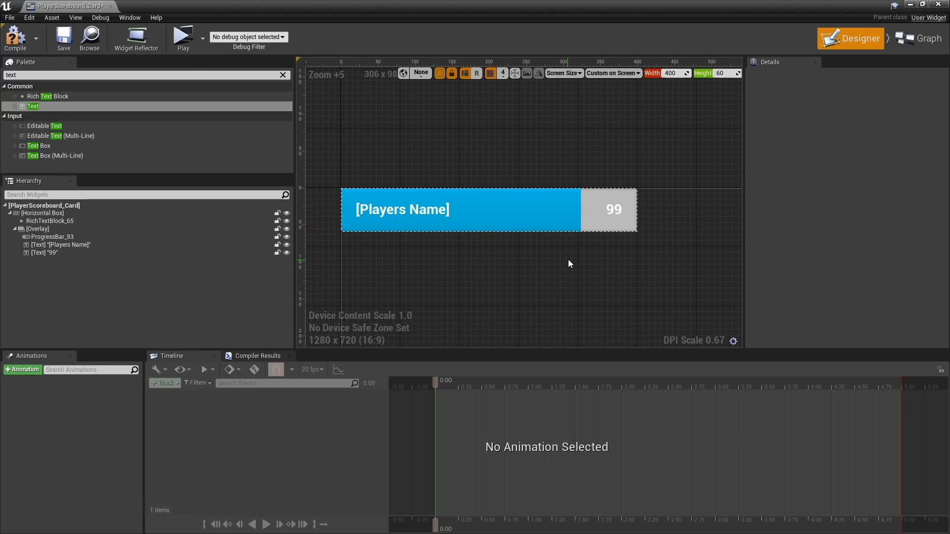
{"action": "left_click", "coordinate": [51, 220]}
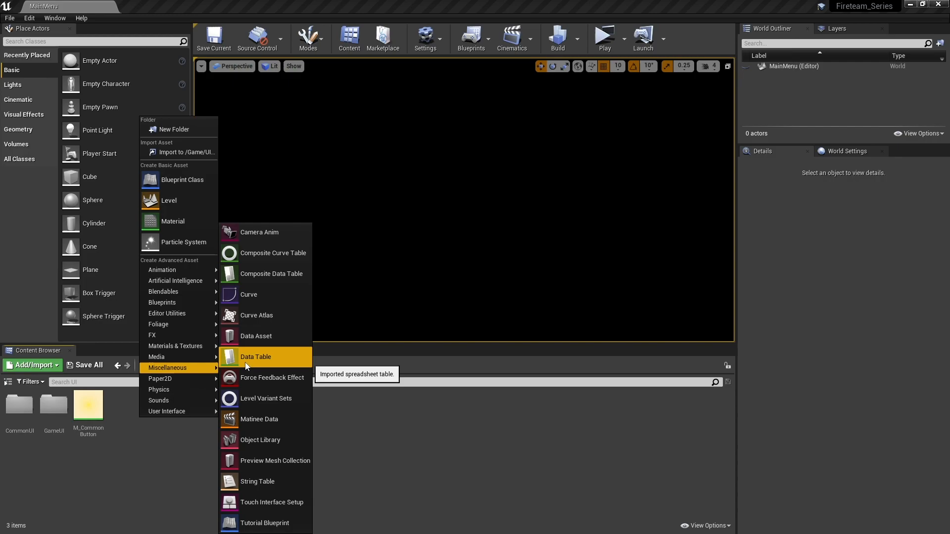
Step: Create a MyRichTextStyle data table on RichTextStyleRow in Content/UI and open it
{"action": "left_click", "coordinate": [256, 357]}
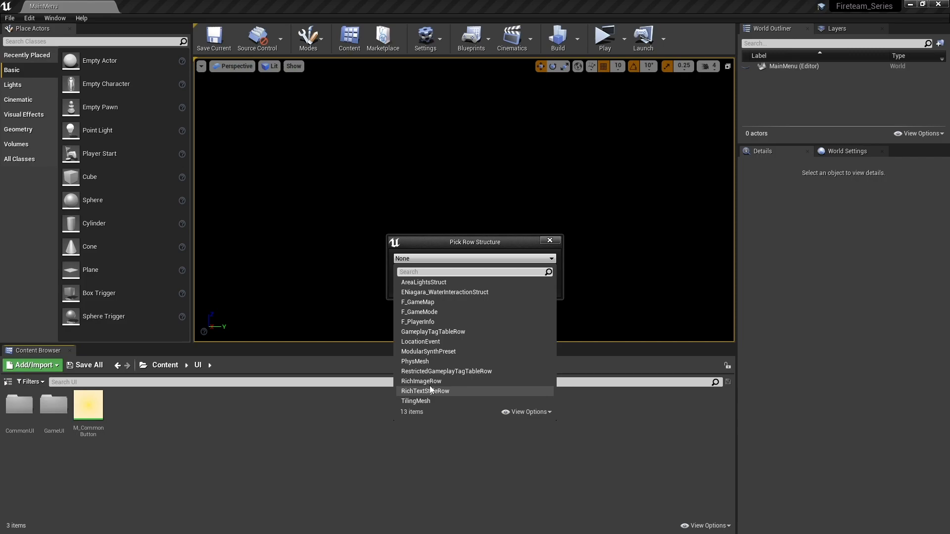
{"action": "left_click", "coordinate": [425, 391]}
{"action": "type", "text": "MyRichT"}
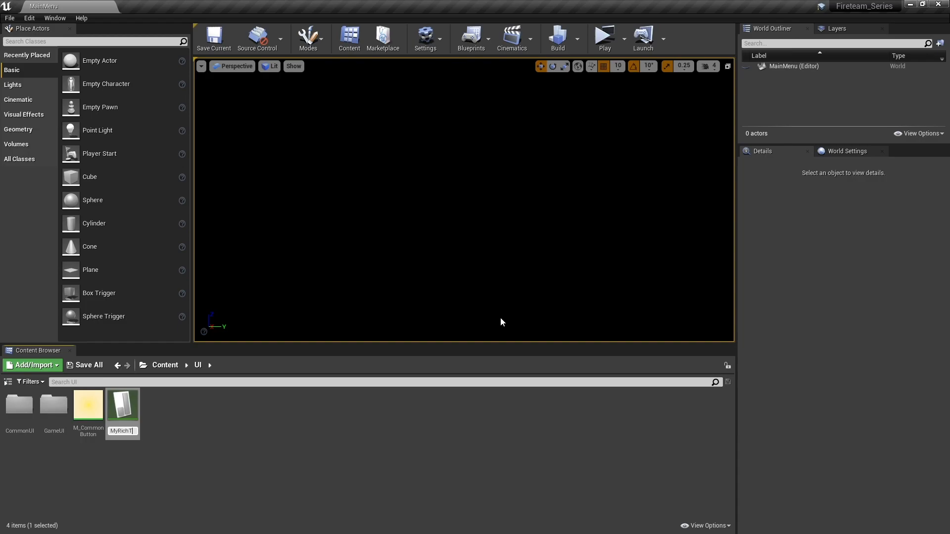
{"action": "double_click", "coordinate": [122, 406]}
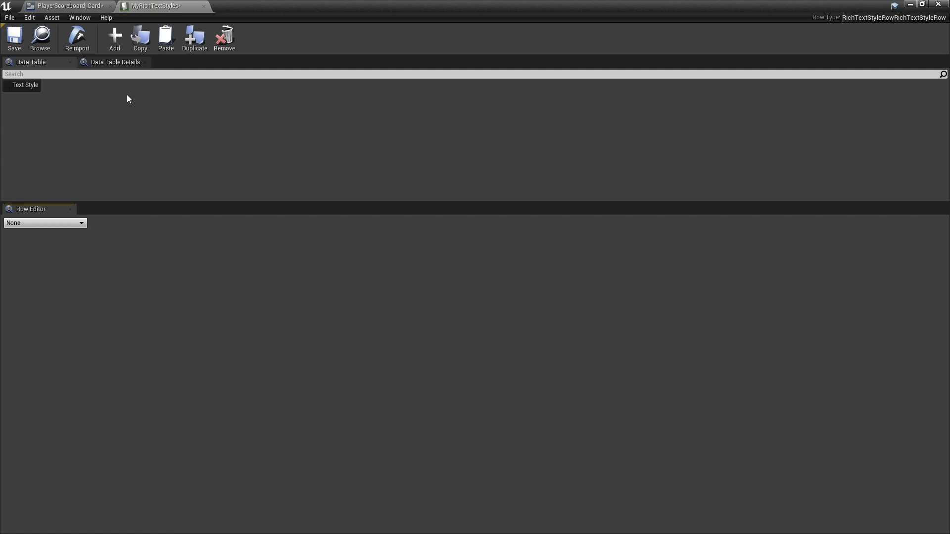
{"action": "mouse_move", "coordinate": [115, 38]}
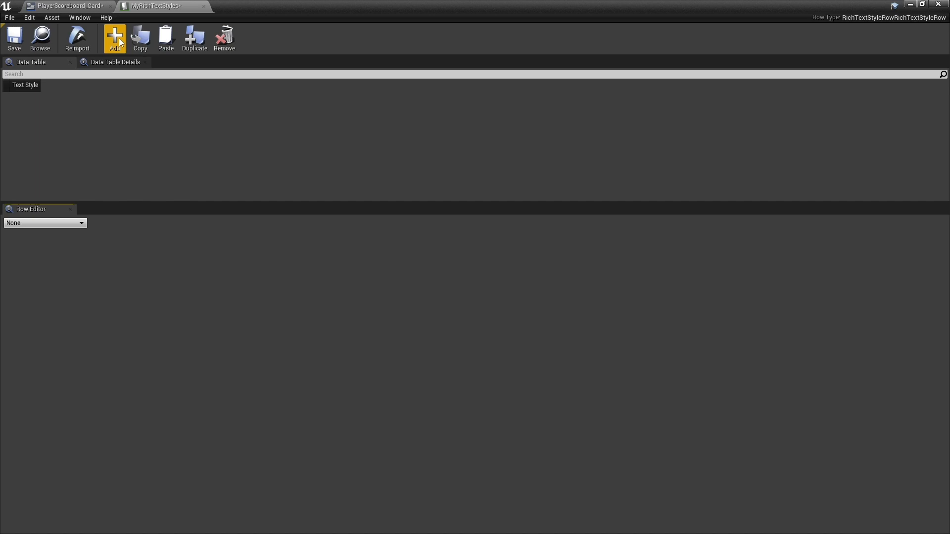
Step: Add a Default row styled with Roboto Regular size 14 in white
{"action": "left_click", "coordinate": [114, 38]}
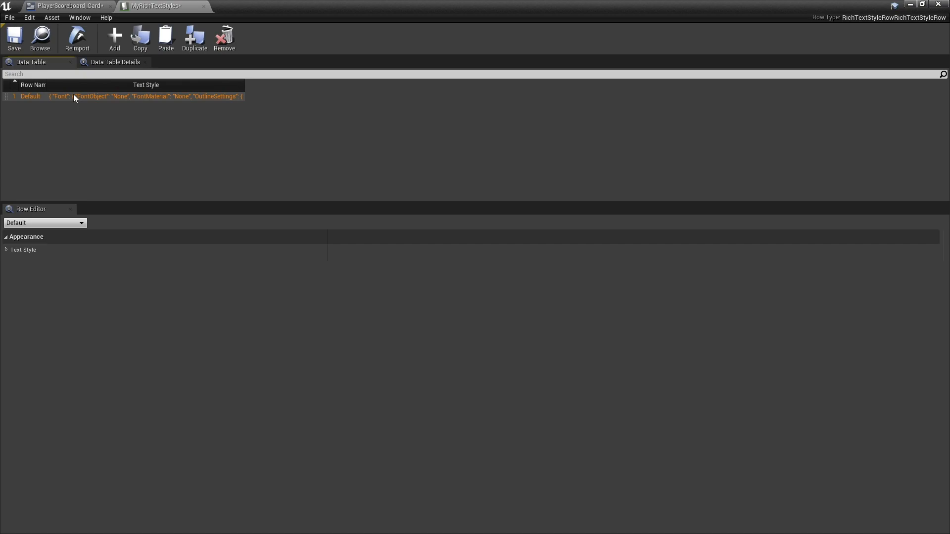
{"action": "left_click", "coordinate": [357, 274]}
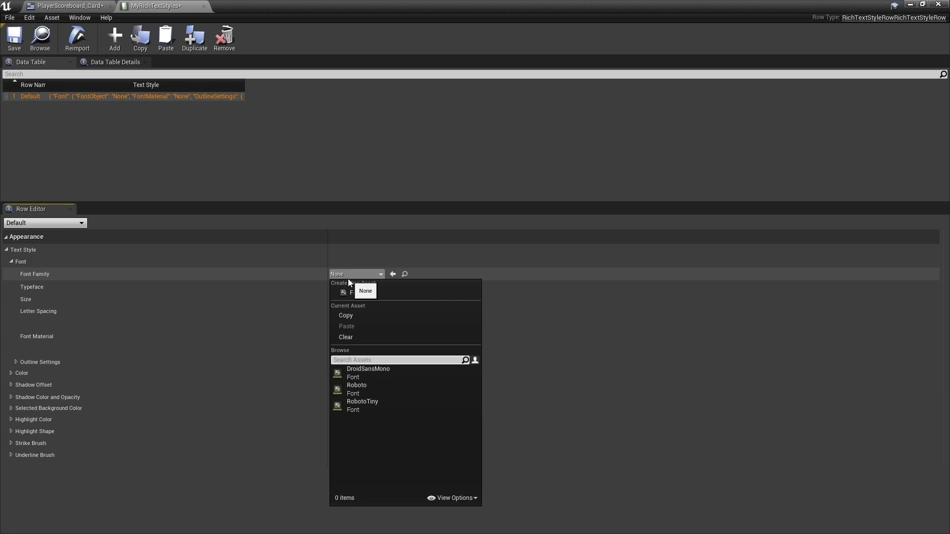
{"action": "left_click", "coordinate": [356, 389]}
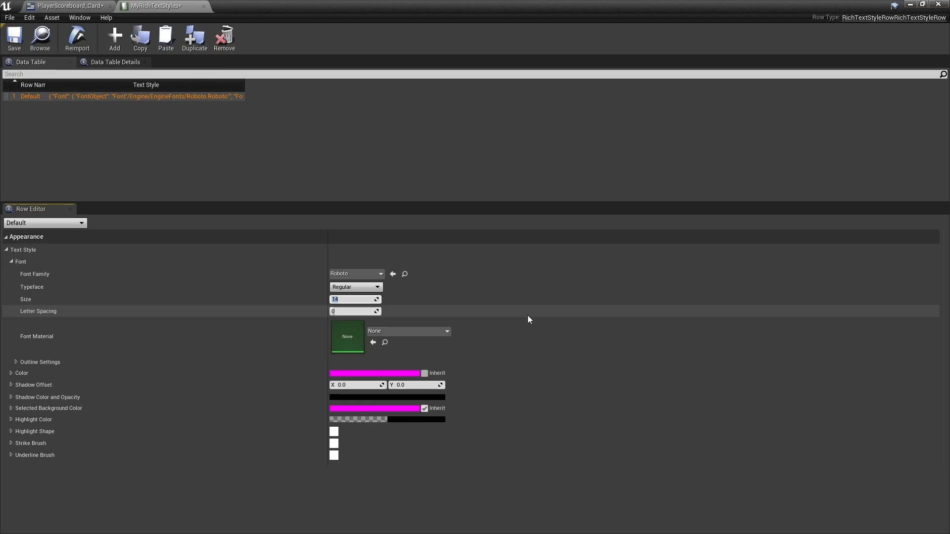
{"action": "left_click", "coordinate": [374, 373]}
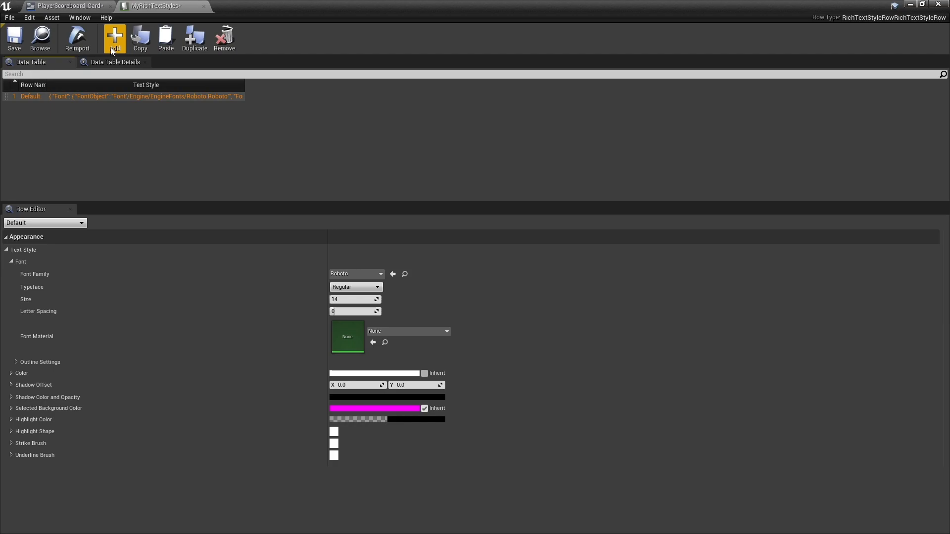
Step: Add a Subscript row with font family Roboto Regular
{"action": "left_click", "coordinate": [114, 38]}
{"action": "type", "text": "Subscript"}
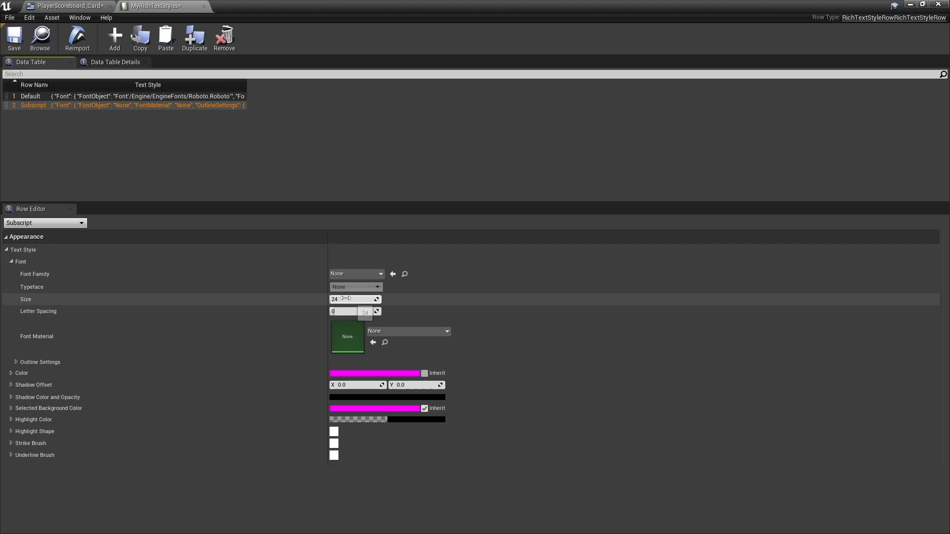
{"action": "left_click", "coordinate": [356, 274]}
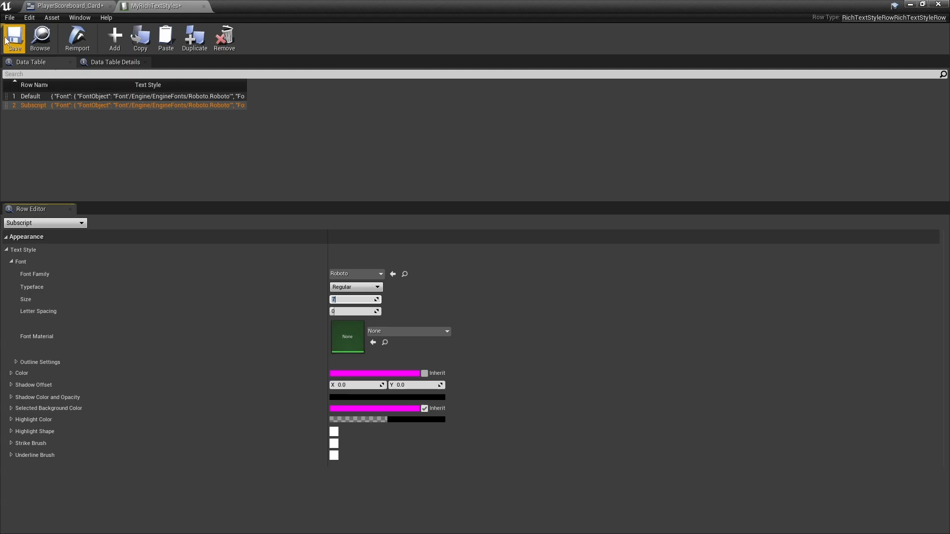
{"action": "mouse_move", "coordinate": [155, 6]}
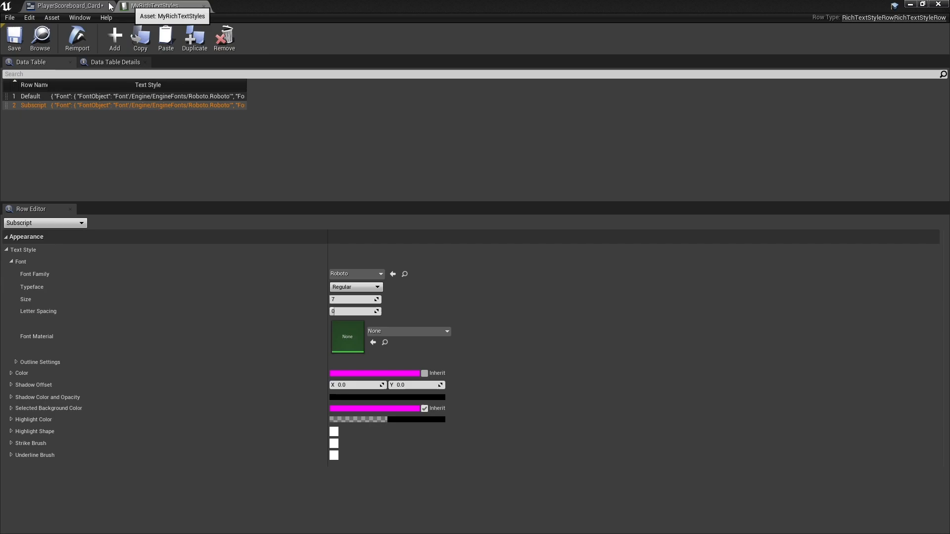
Step: Return to the PlayerScoreboard_Card widget Designer
{"action": "left_click", "coordinate": [66, 6]}
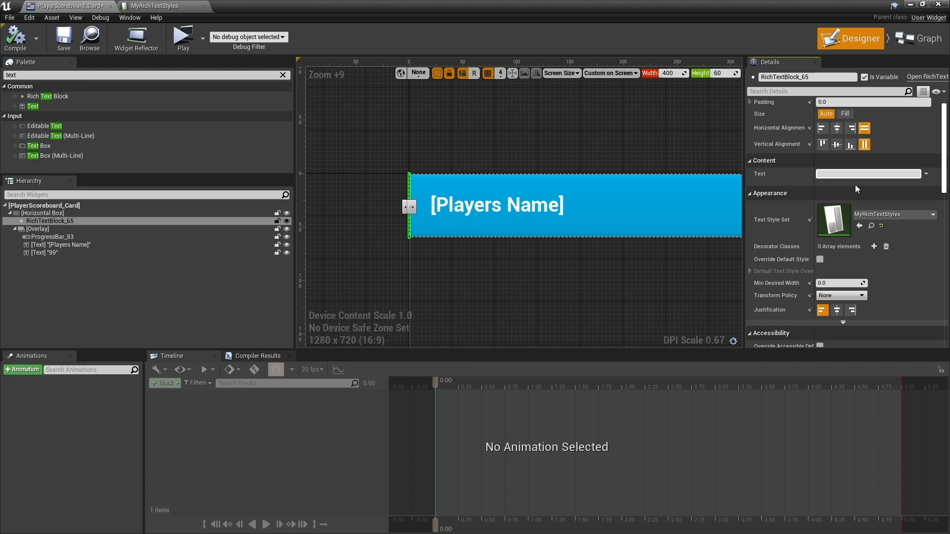
Step: Set the rich text block to 1<Subscript>st</> and go to the MyRichTextStyles table
{"action": "type", "text": "1st"}
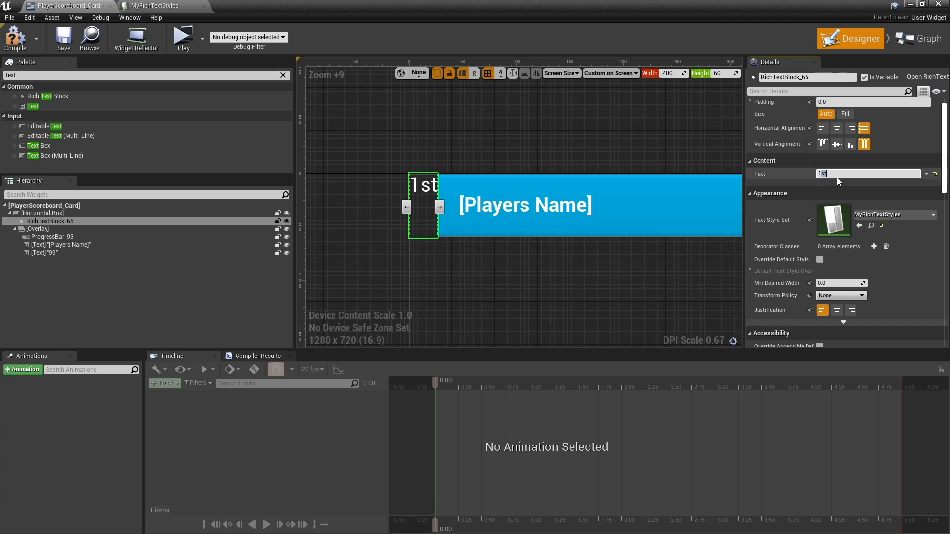
{"action": "mouse_move", "coordinate": [839, 176]}
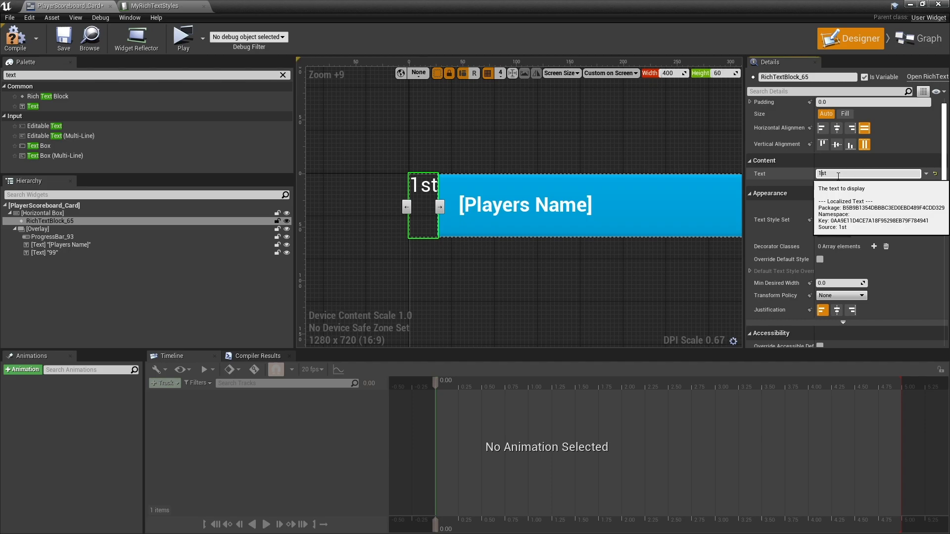
{"action": "type", "text": "M"}
{"action": "type", "text": "<Subscript>"}
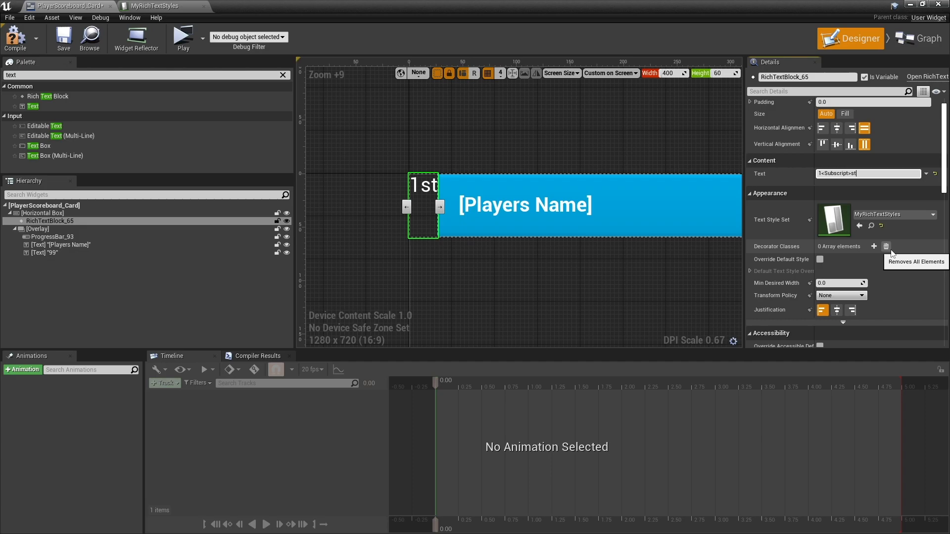
{"action": "type", "text": "</>"}
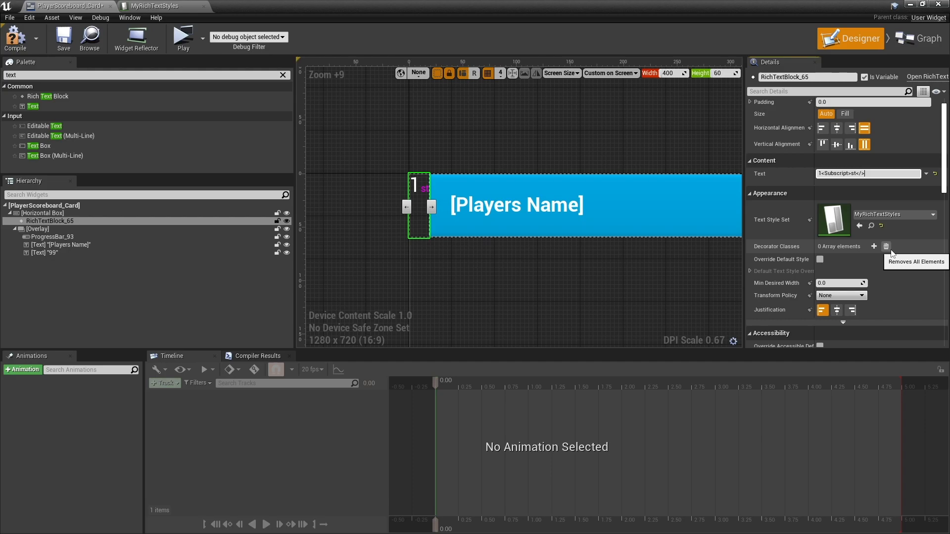
{"action": "left_click", "coordinate": [154, 6]}
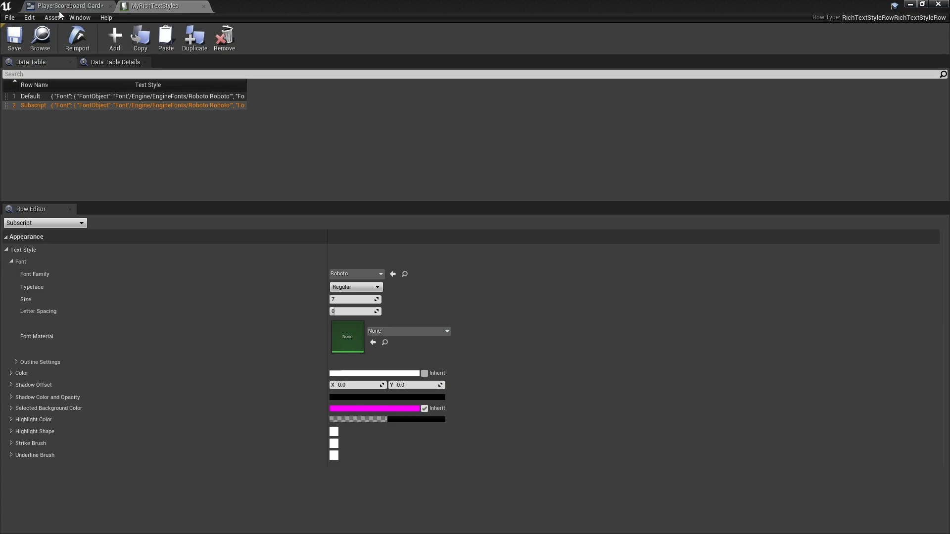
Step: Centre the card's 1st rank RichTextBlock vertically, then return to MyRichTextStyles
{"action": "left_click", "coordinate": [67, 6]}
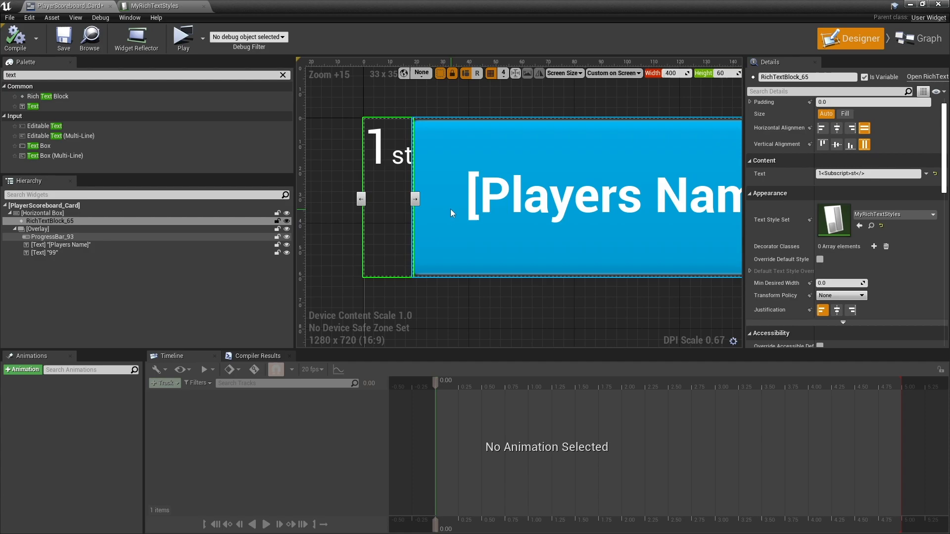
{"action": "left_click", "coordinate": [863, 144]}
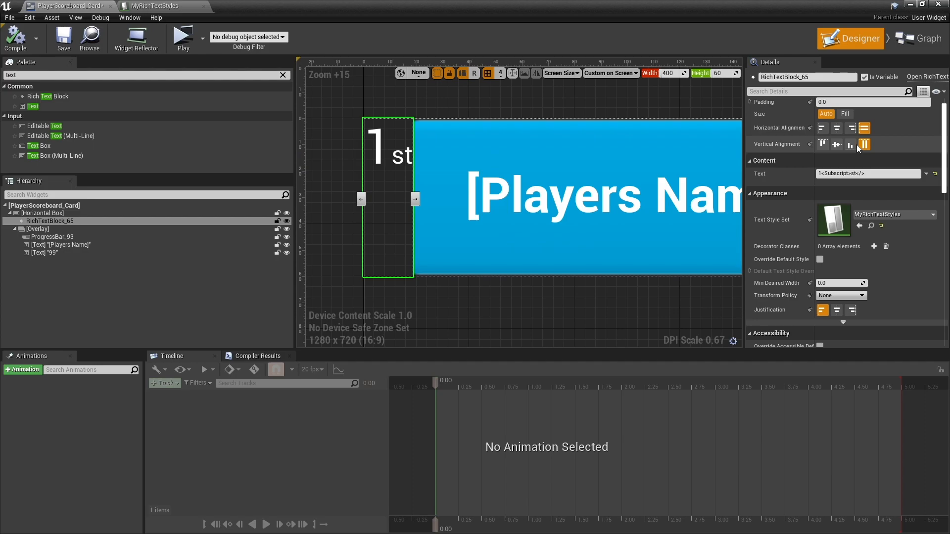
{"action": "left_click", "coordinate": [836, 145]}
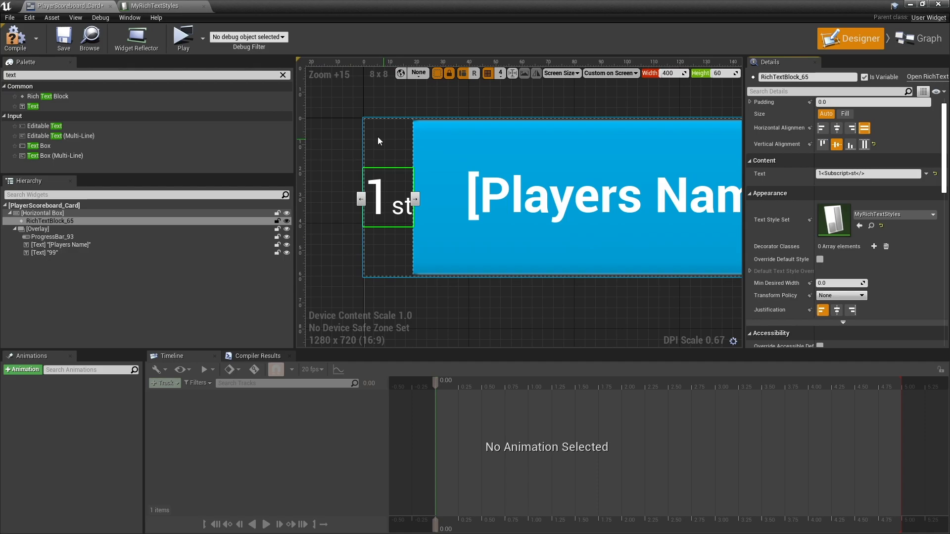
{"action": "left_click", "coordinate": [154, 6]}
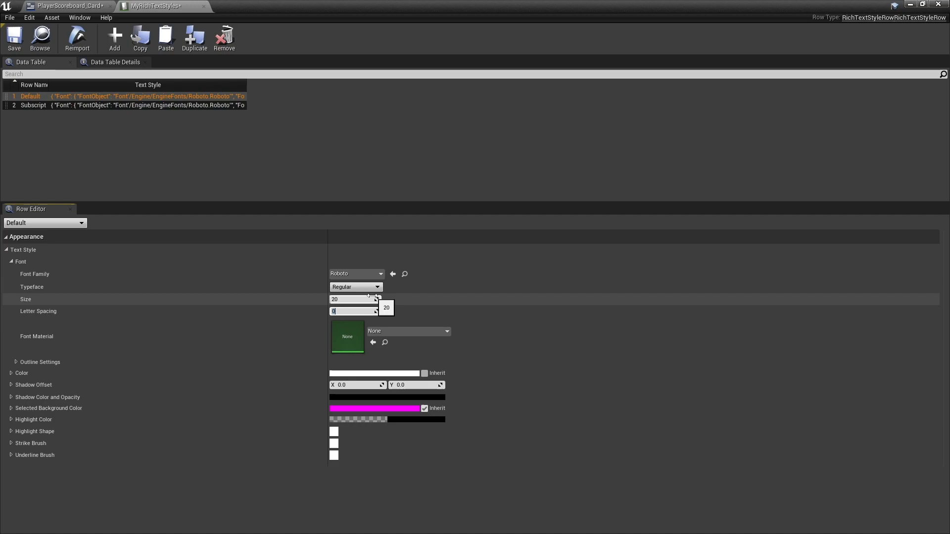
Step: Set Default style size 20, resize Subscript, and save the style table
{"action": "left_click", "coordinate": [33, 105]}
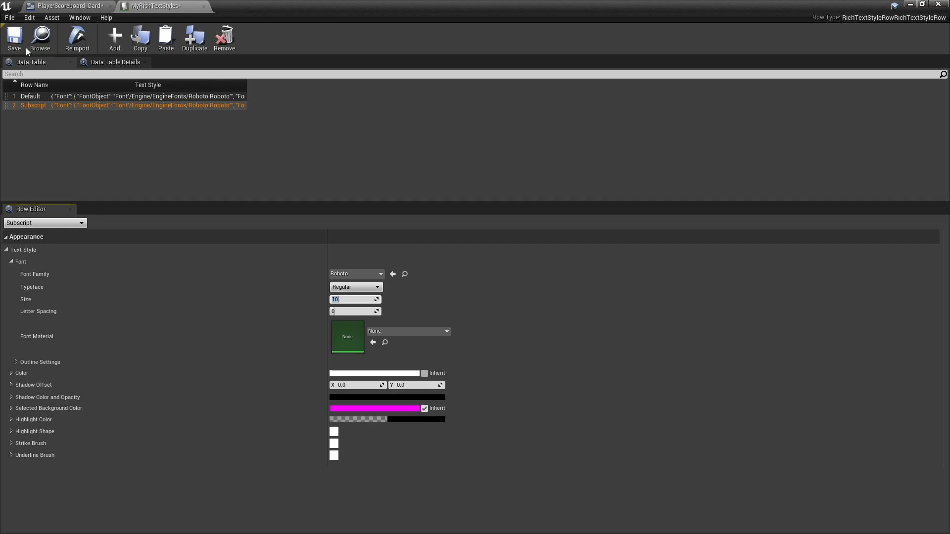
{"action": "left_click", "coordinate": [66, 6]}
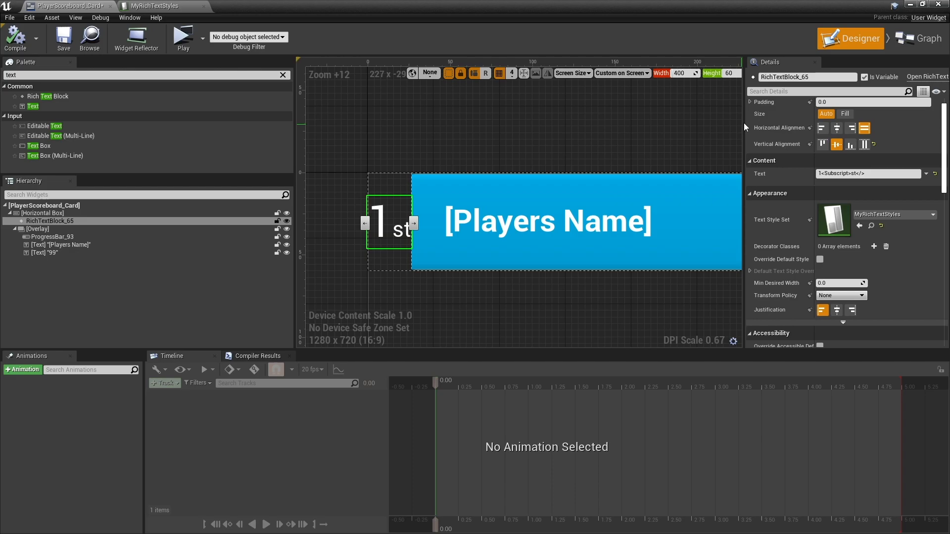
Step: Inspect the finished card's progress bar, then bring up new-asset choices in the UI folder
{"action": "left_click", "coordinate": [57, 236]}
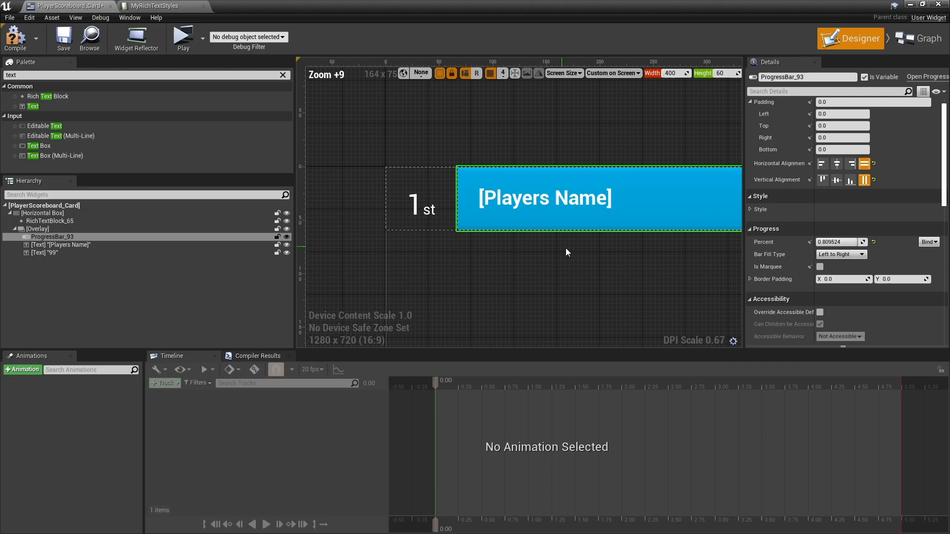
{"action": "left_click", "coordinate": [50, 220]}
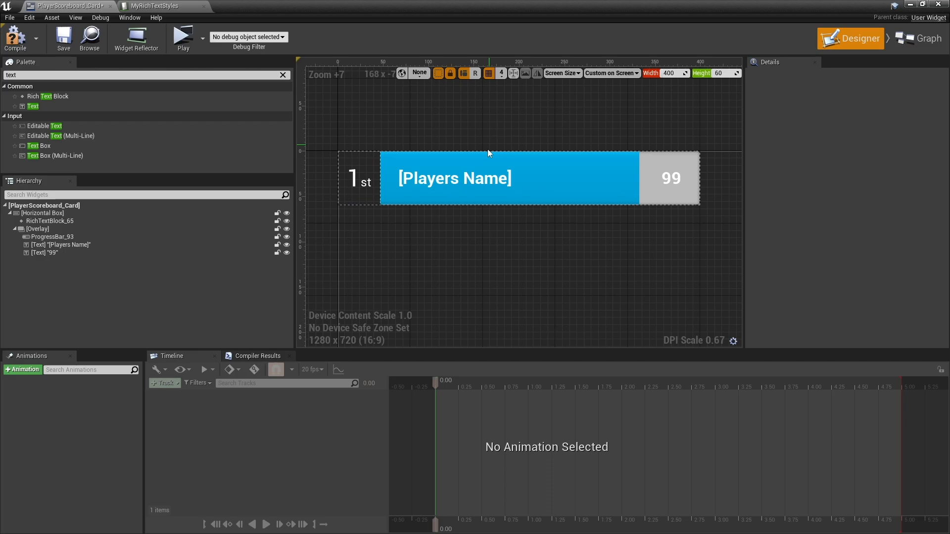
{"action": "left_click", "coordinate": [51, 236]}
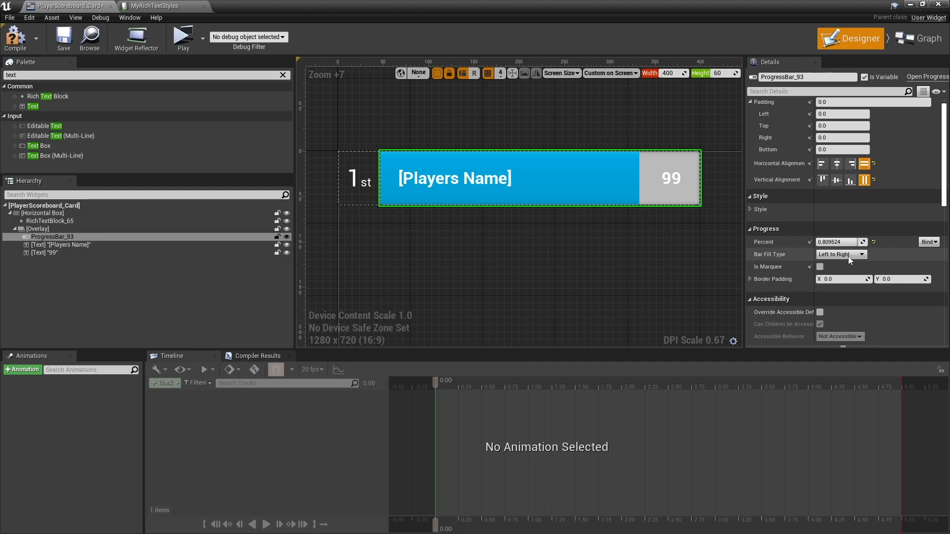
{"action": "left_click", "coordinate": [759, 208]}
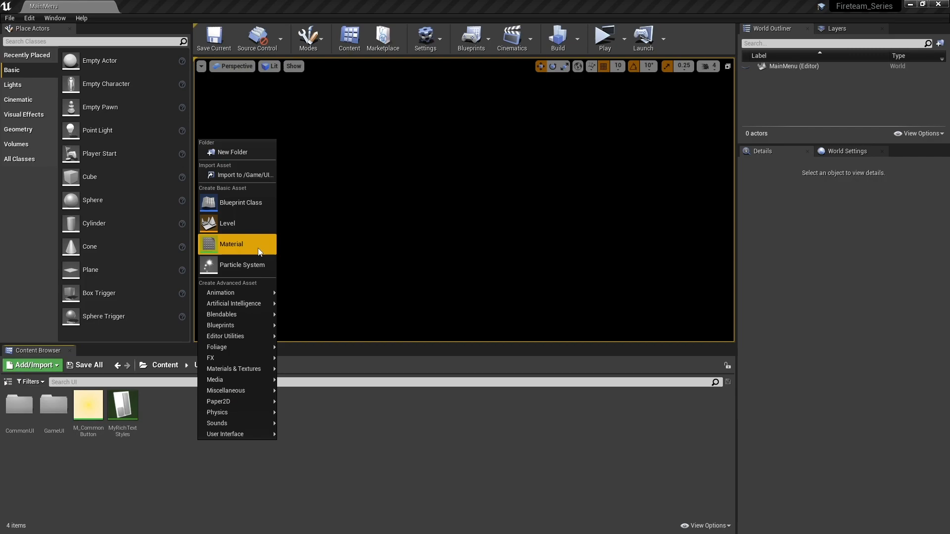
Step: Create the M_ProgressBar material in Content/UI and open it in the Material Editor
{"action": "left_click", "coordinate": [230, 243]}
{"action": "type", "text": "M_ProgressBar"}
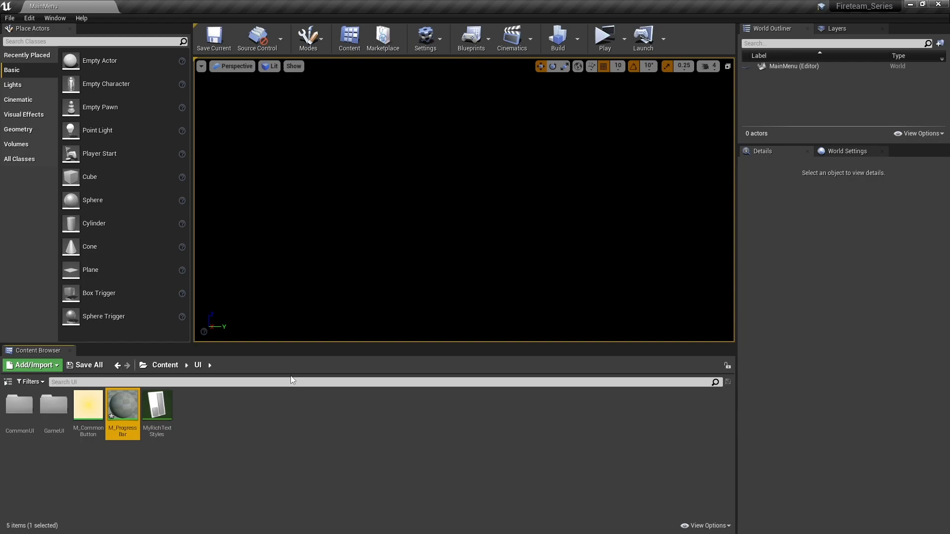
{"action": "double_click", "coordinate": [123, 406]}
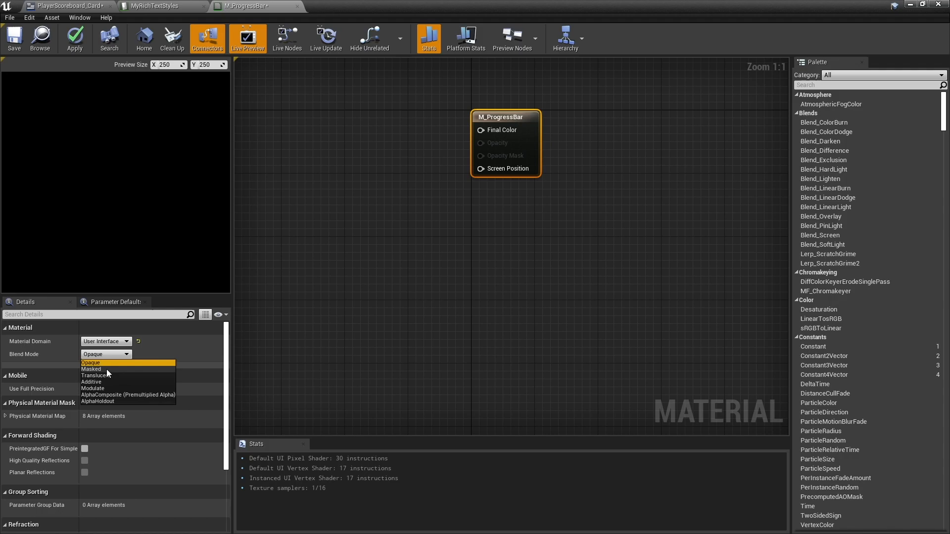
Step: Make M_ProgressBar translucent, white Constant4Vector colour with Mask (A) opacity, and apply it
{"action": "left_click", "coordinate": [95, 375]}
{"action": "type", "text": "mask"}
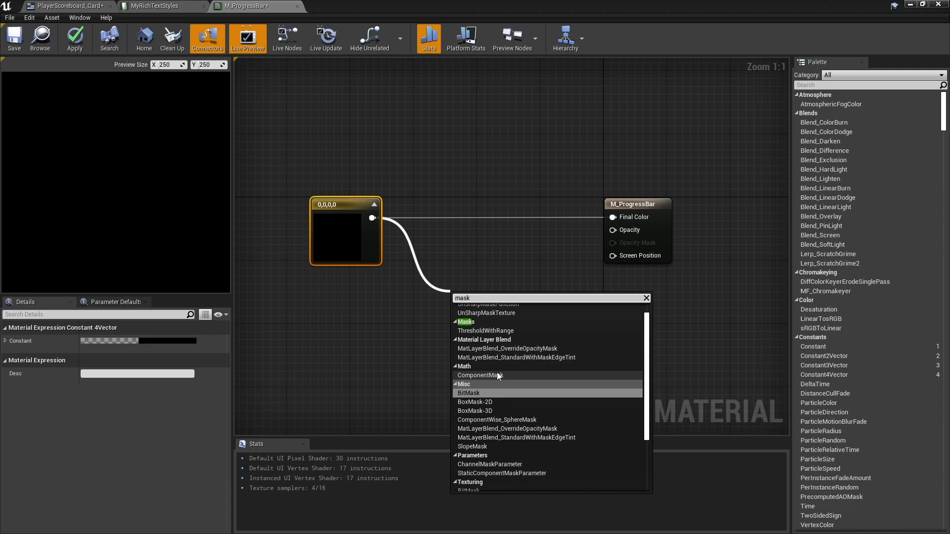
{"action": "left_click", "coordinate": [480, 375]}
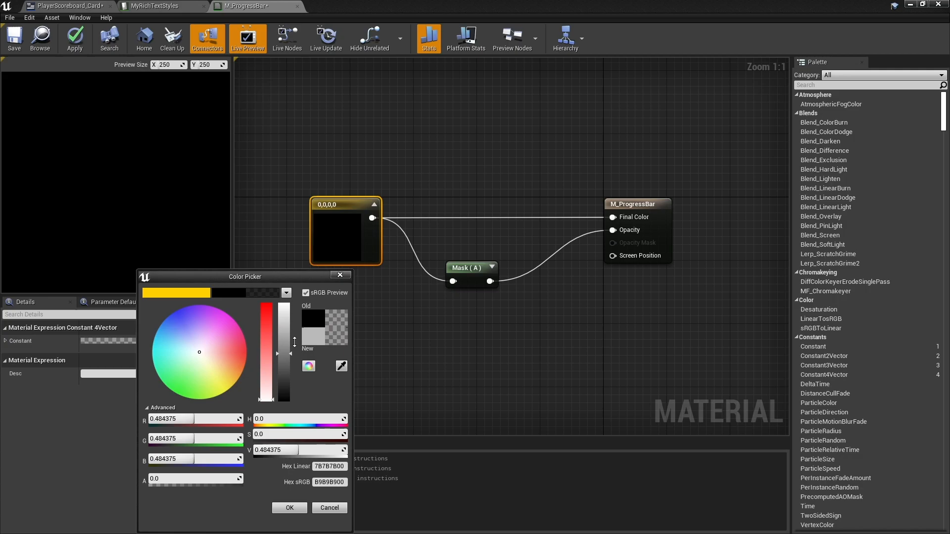
{"action": "left_click", "coordinate": [289, 507]}
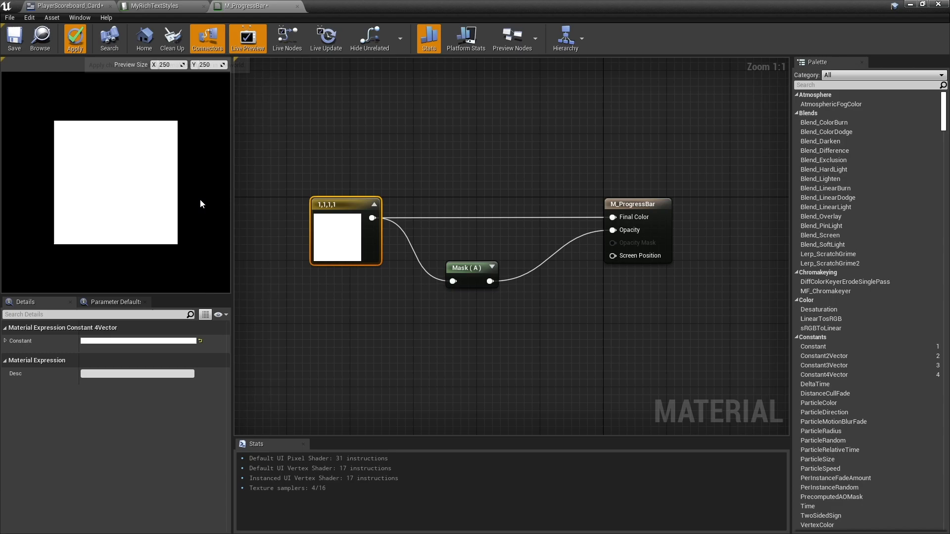
{"action": "left_click", "coordinate": [66, 6]}
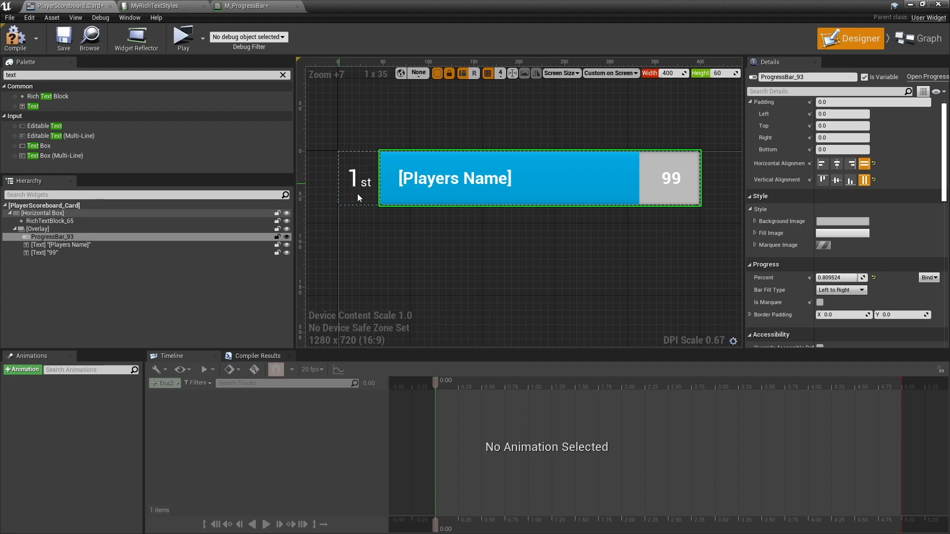
Step: Use M_ProgressBar as background and fill image, with a translucent dark red background tint
{"action": "left_click", "coordinate": [757, 221]}
{"action": "type", "text": "m_progr"}
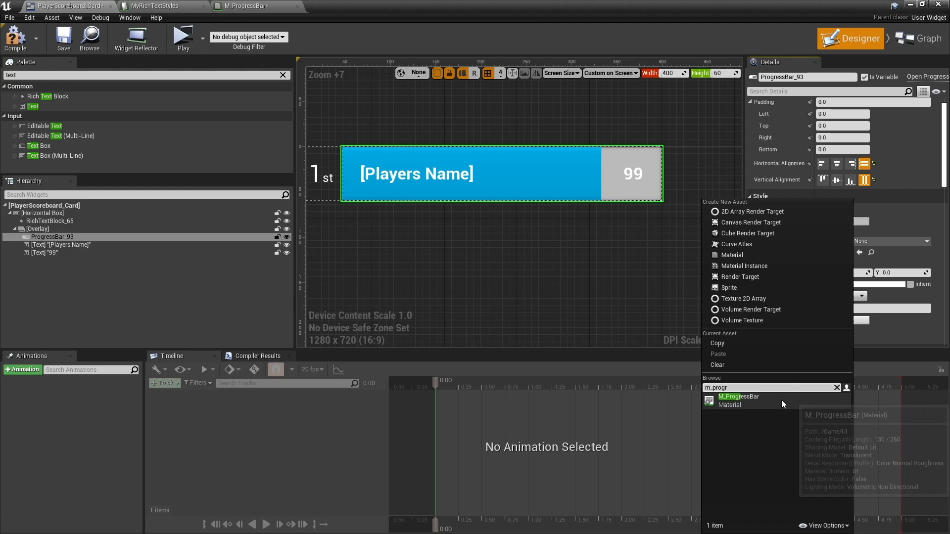
{"action": "left_click", "coordinate": [738, 396]}
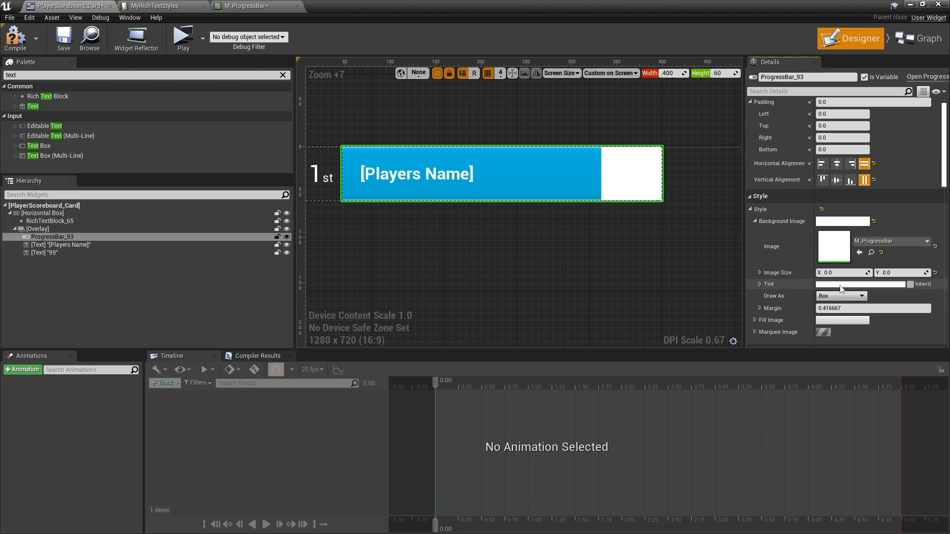
{"action": "left_click", "coordinate": [863, 284]}
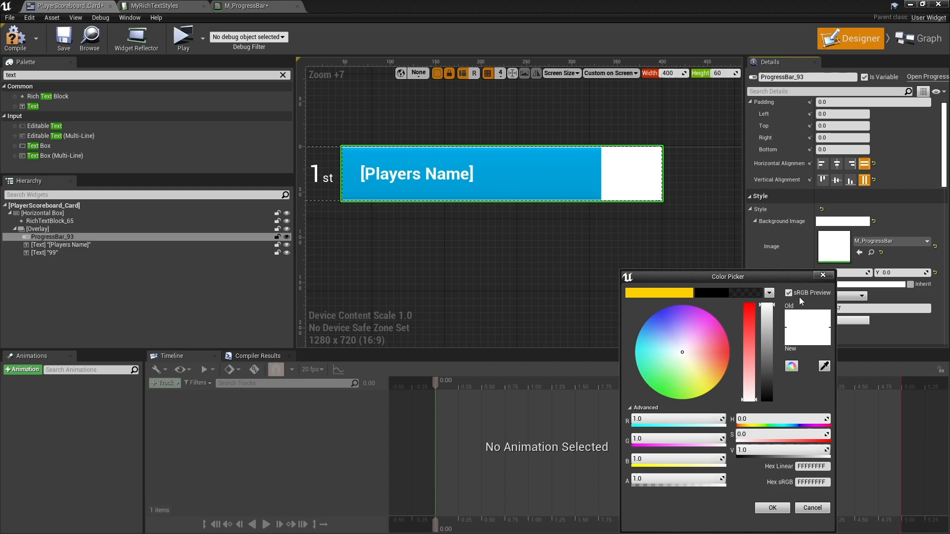
{"action": "left_click", "coordinate": [670, 476]}
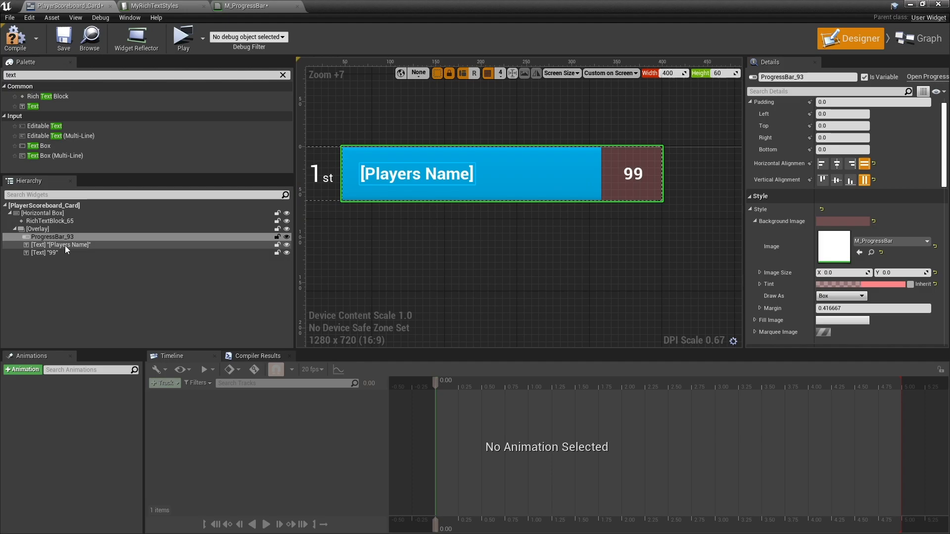
{"action": "left_click", "coordinate": [755, 233]}
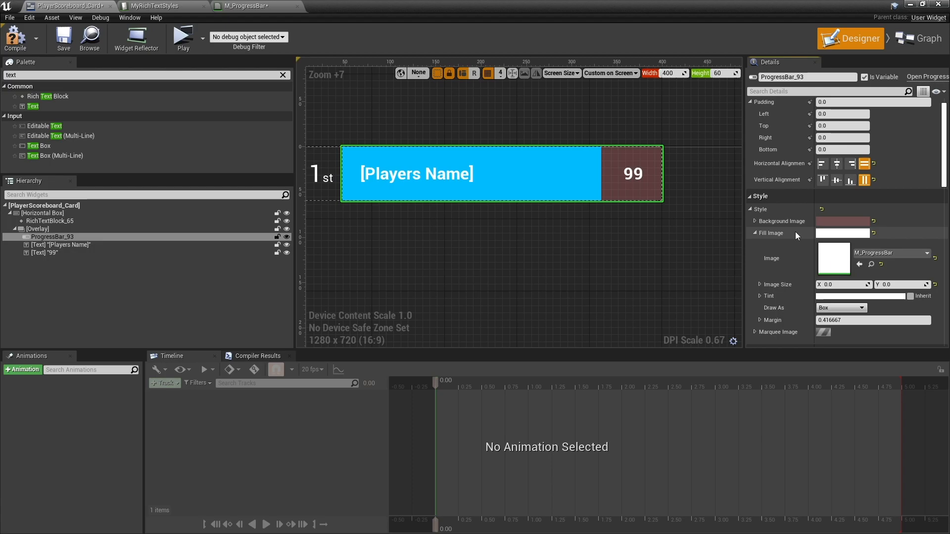
Step: Set the bar's Fill Color and Opacity to a translucent red
{"action": "scroll", "scroll_direction": "down", "scroll_amount": 3}
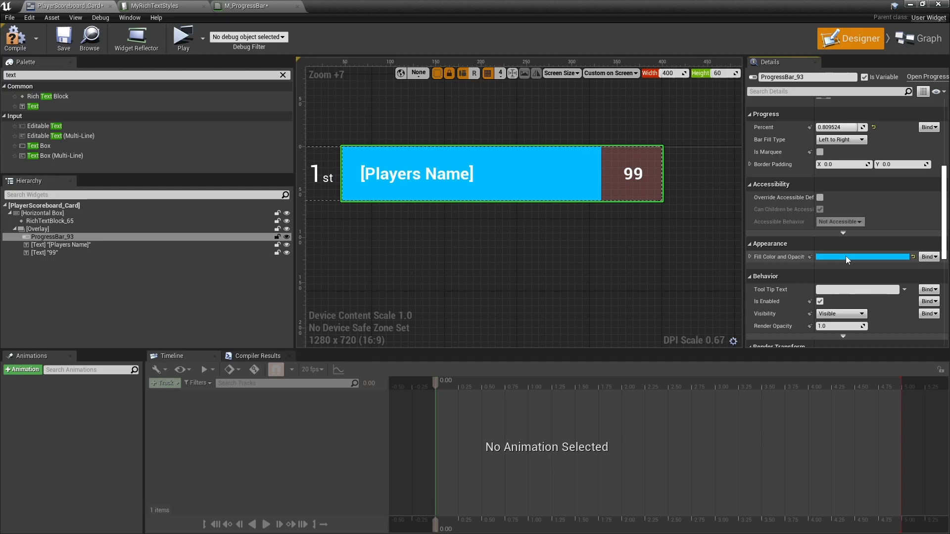
{"action": "left_click", "coordinate": [860, 256]}
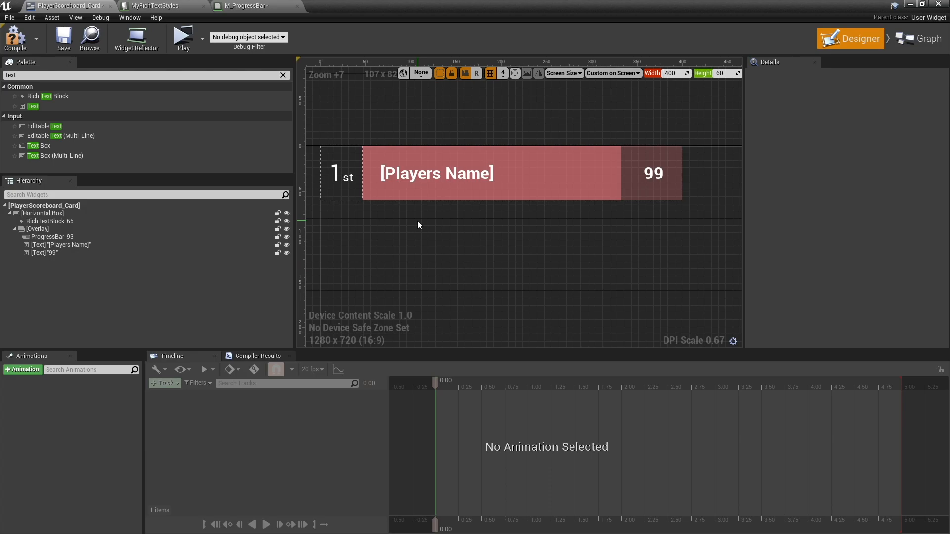
{"action": "left_click", "coordinate": [37, 229]}
{"action": "type", "text": "border"}
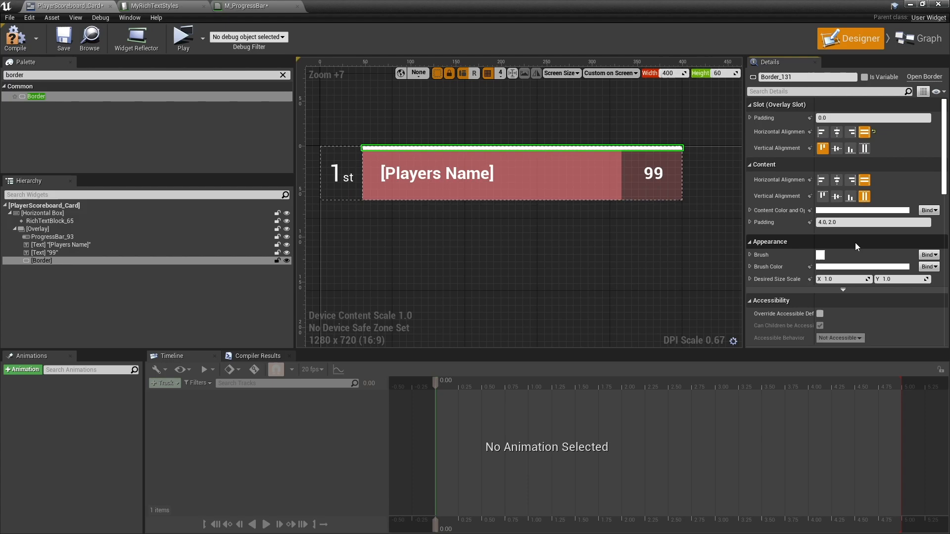
Step: Colour the top-aligned Border brush red to form a thin line above the bar
{"action": "left_click", "coordinate": [863, 266]}
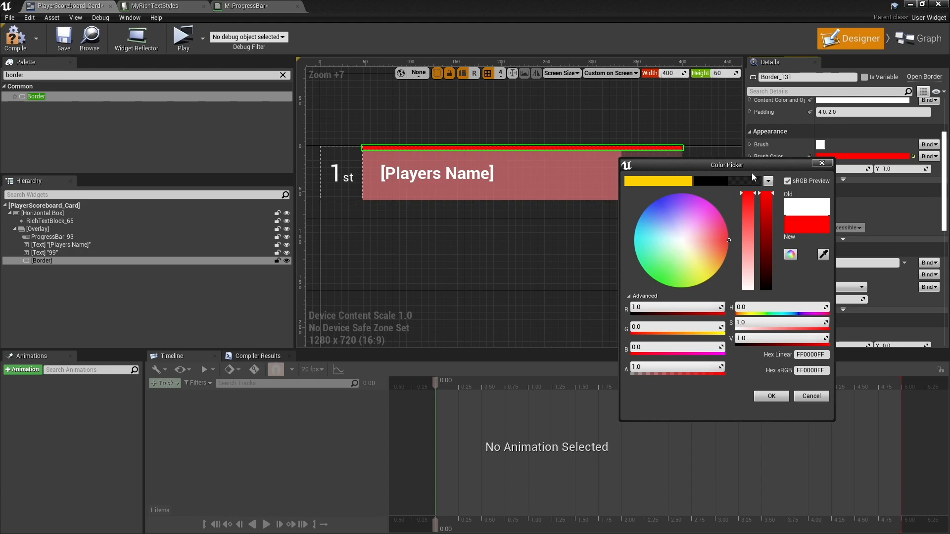
{"action": "left_click", "coordinate": [770, 396]}
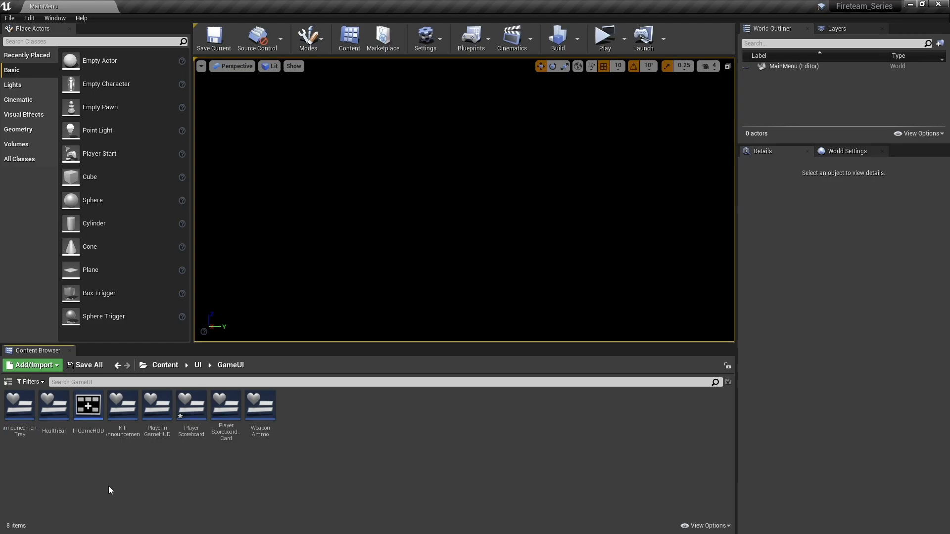
Step: Replace PlayerScoreboard's canvas with a Vertical Box holding three PlayerScoreboard_Card widgets
{"action": "double_click", "coordinate": [191, 406]}
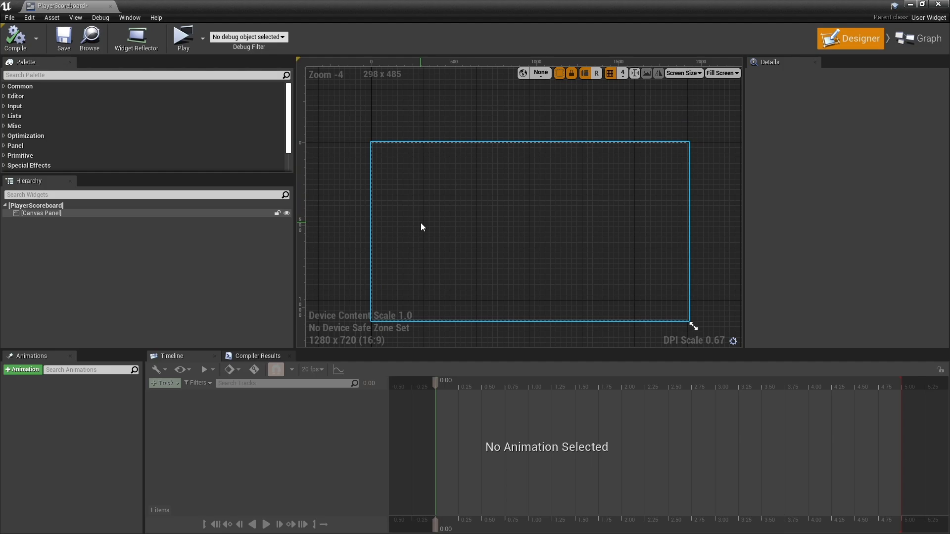
{"action": "scroll", "scroll_direction": "up", "scroll_amount": 3}
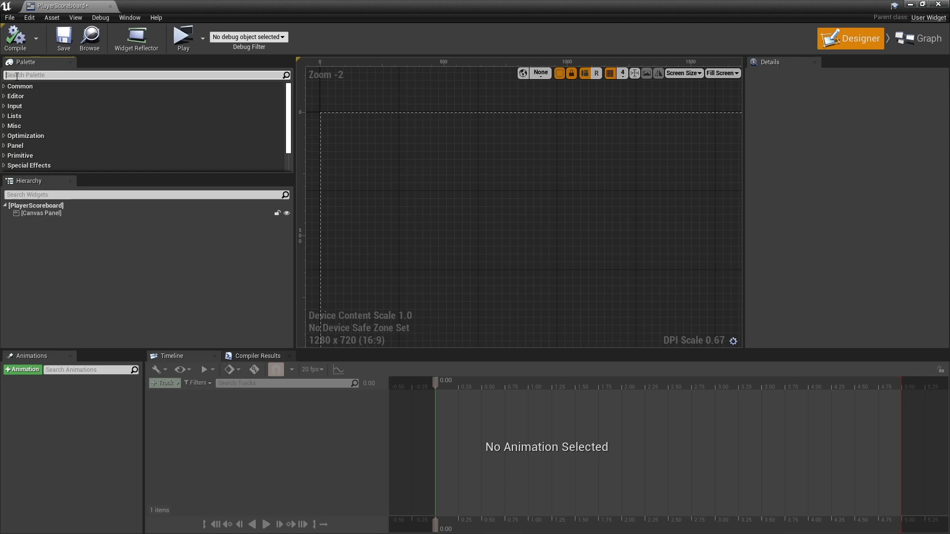
{"action": "type", "text": "vertical"}
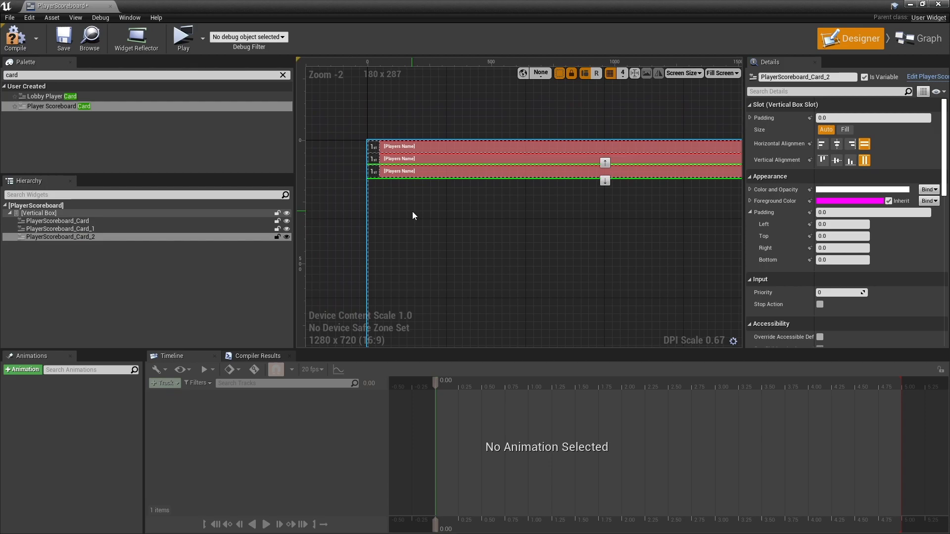
{"action": "scroll", "scroll_direction": "up", "scroll_amount": 3}
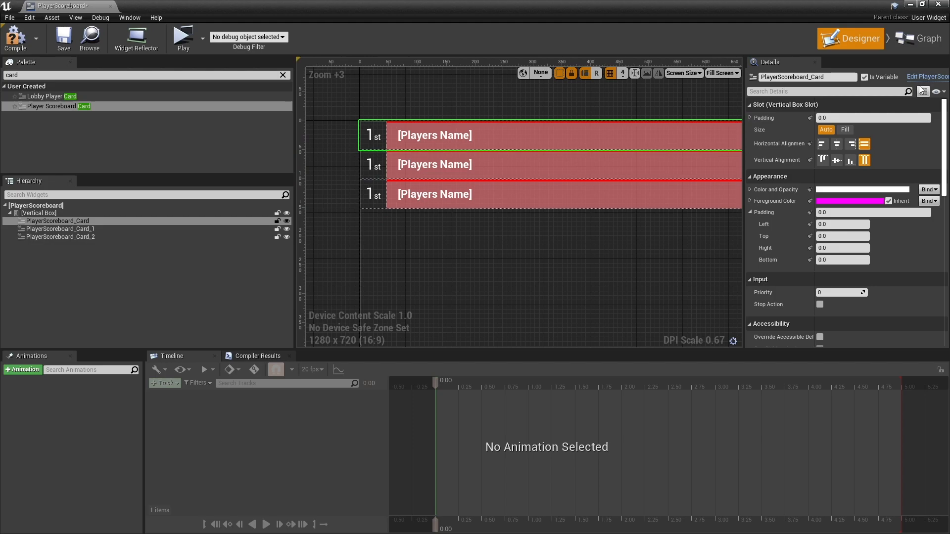
Step: Add a PositionTextToDisplay variable in PlayerScoreboard_Card's Event Graph
{"action": "double_click", "coordinate": [59, 105]}
{"action": "type", "text": "PositionTe"}
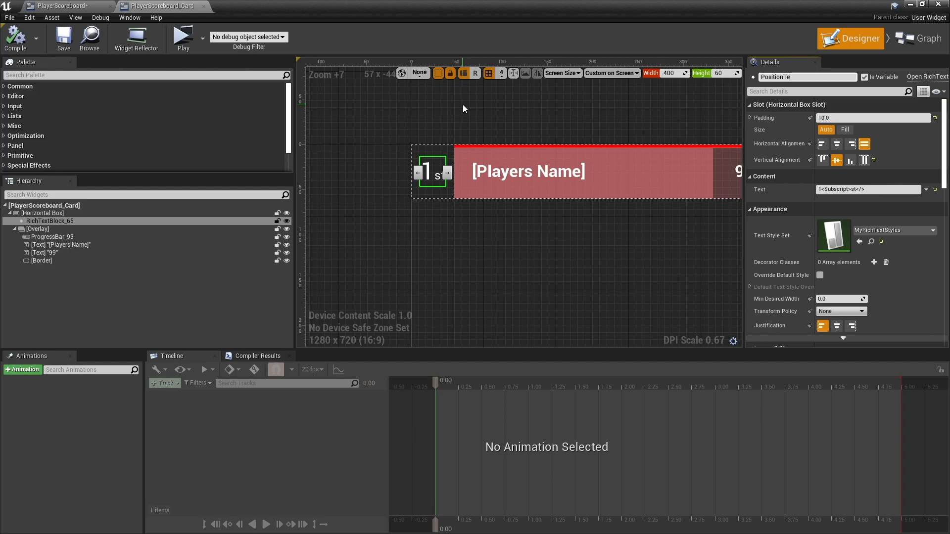
{"action": "left_click", "coordinate": [923, 39]}
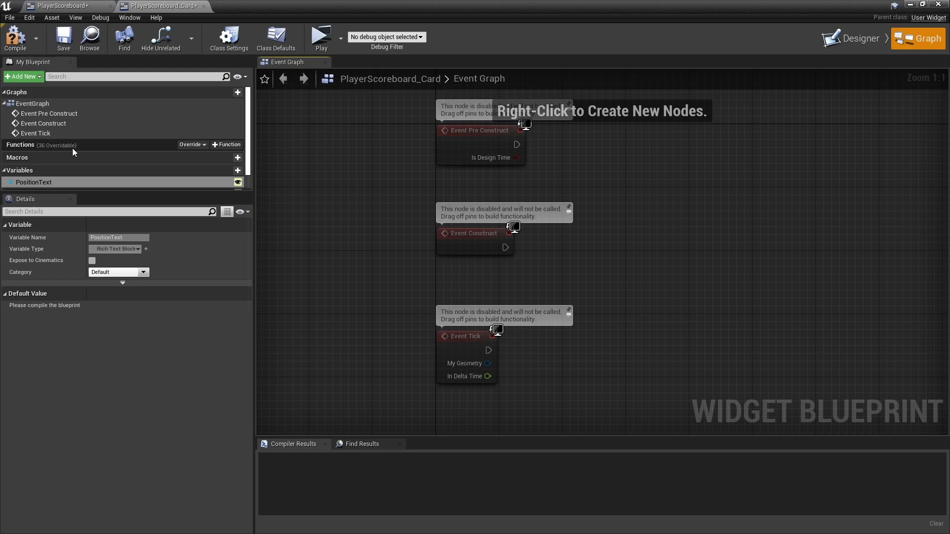
{"action": "left_click", "coordinate": [228, 150]}
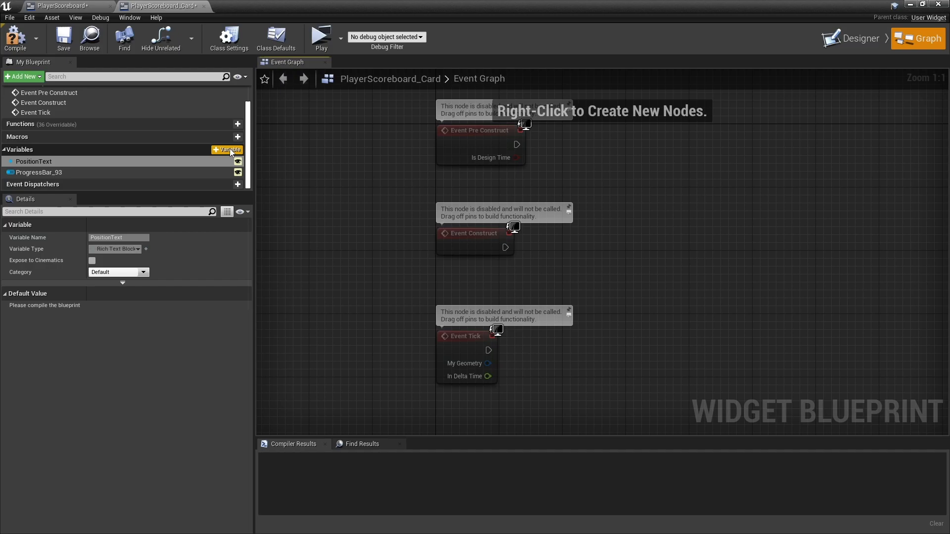
{"action": "left_click", "coordinate": [236, 150]}
{"action": "type", "text": "set"}
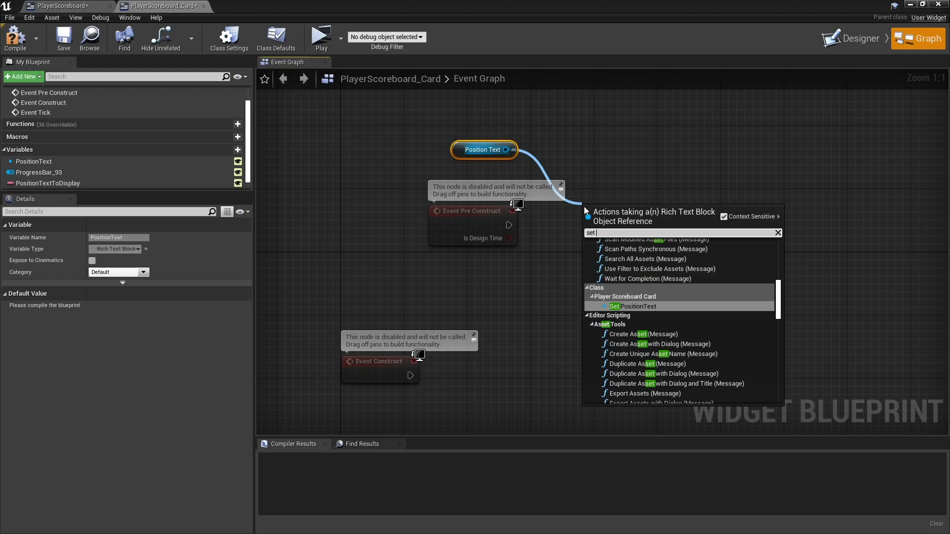
Step: Wire Event Pre Construct to Set Text on PositionText from PositionTextToDisplay and compile
{"action": "left_click", "coordinate": [613, 307]}
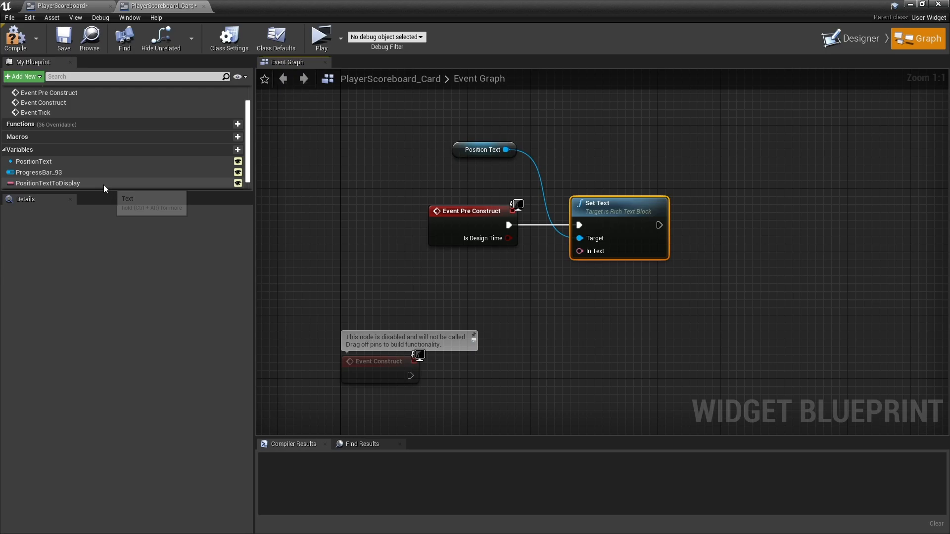
{"action": "left_click", "coordinate": [15, 38]}
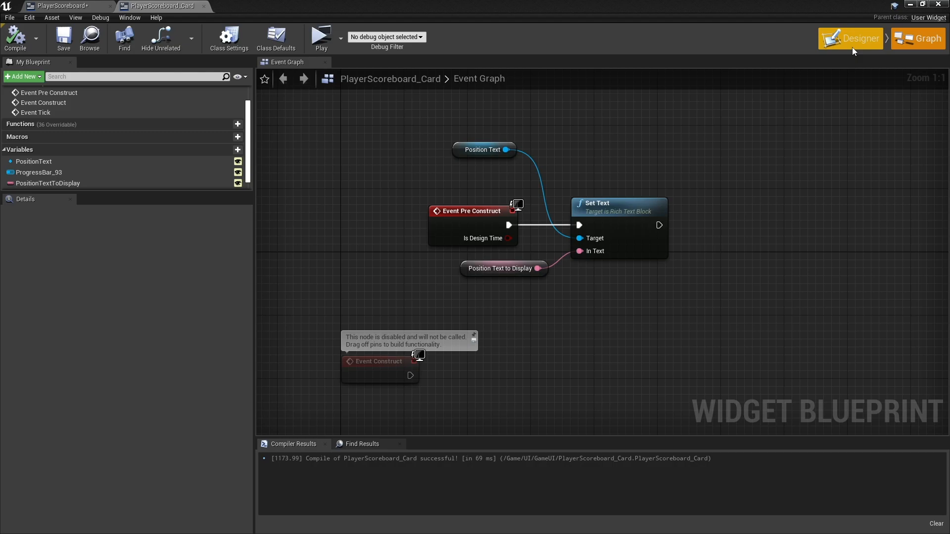
Step: Wrap PositionText in a Size Box in the Designer and select it for labelling
{"action": "left_click", "coordinate": [857, 39]}
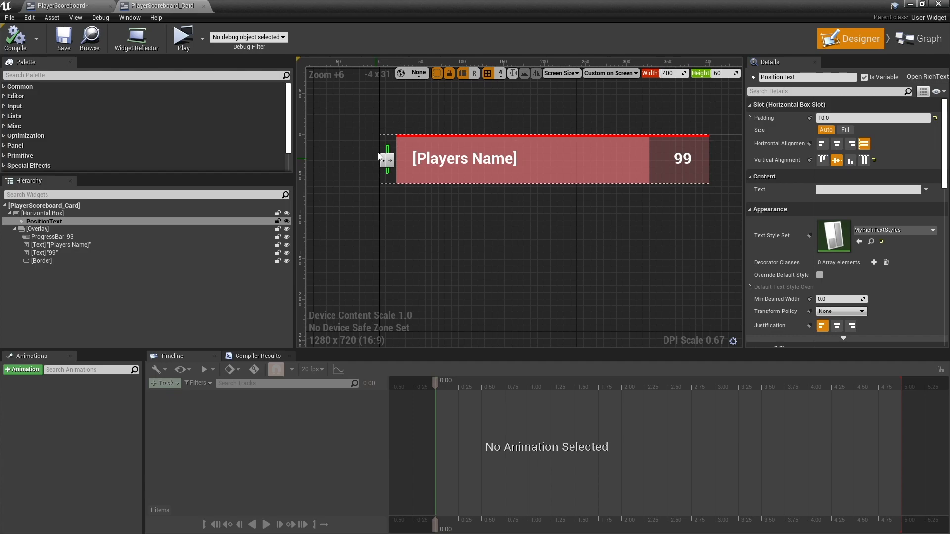
{"action": "mouse_move", "coordinate": [368, 136]}
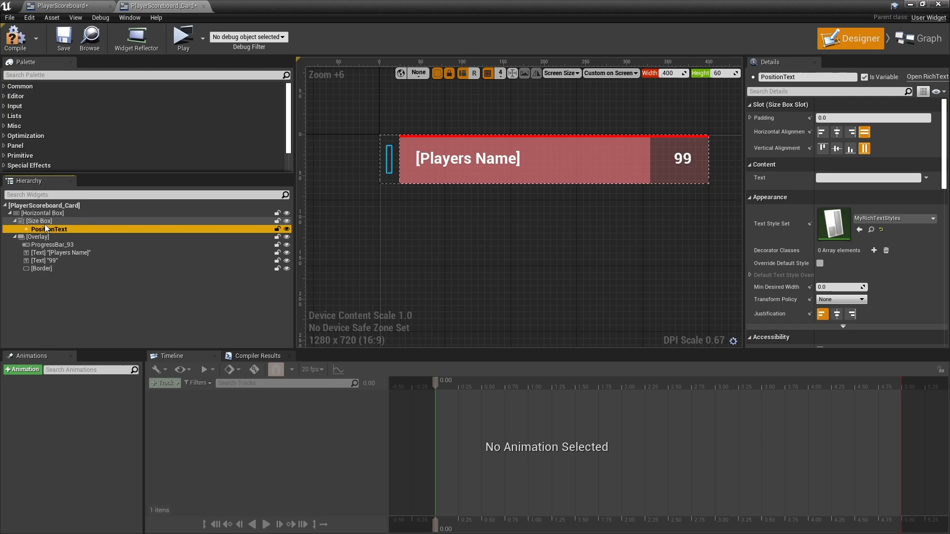
{"action": "left_click", "coordinate": [40, 220]}
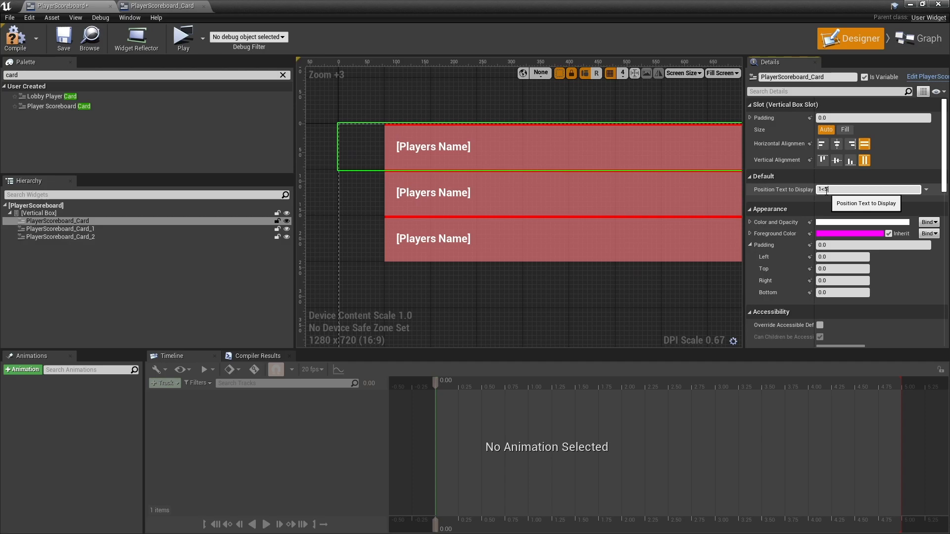
Step: Set the three cards' Position Text to 1<Subscript>st</>, 2<Subscript>nd</> and You
{"action": "type", "text": "ubscript>st</>"}
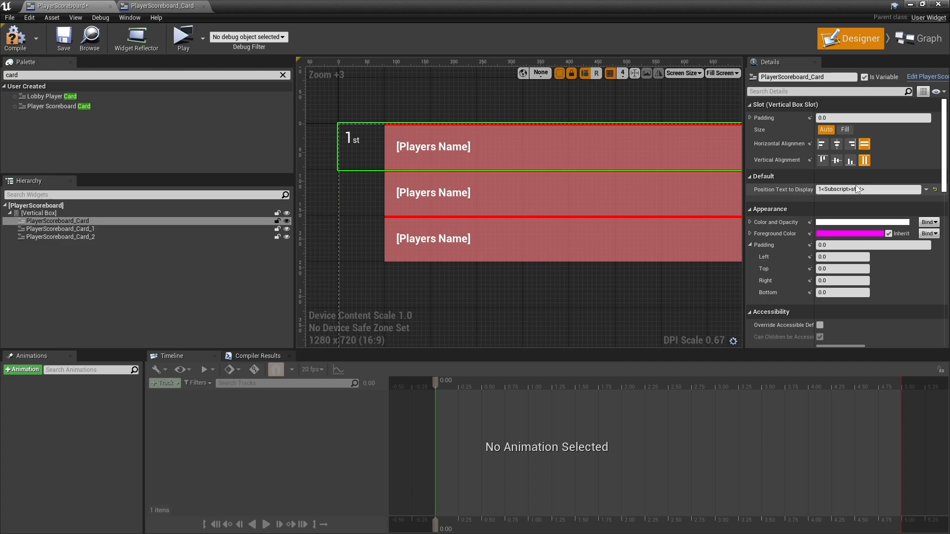
{"action": "left_click", "coordinate": [61, 229]}
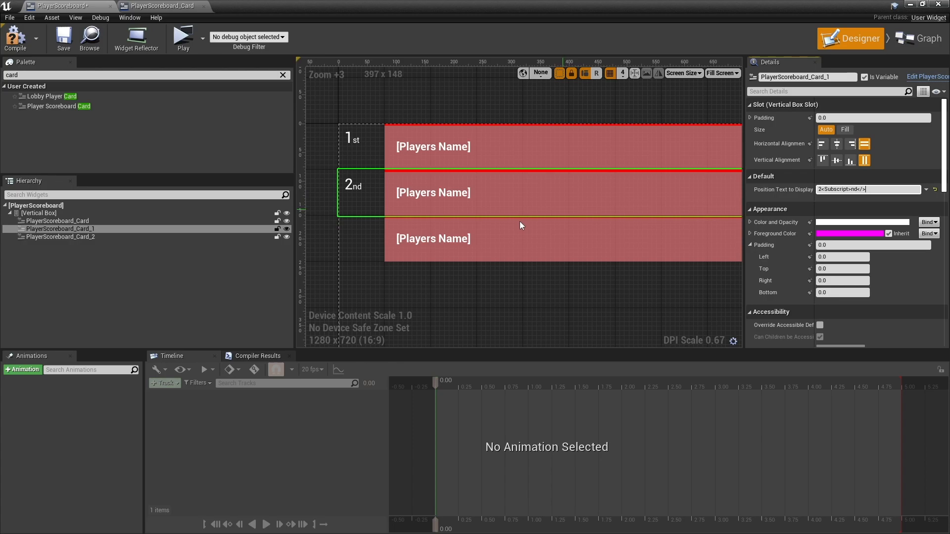
{"action": "left_click", "coordinate": [60, 237]}
{"action": "type", "text": "You"}
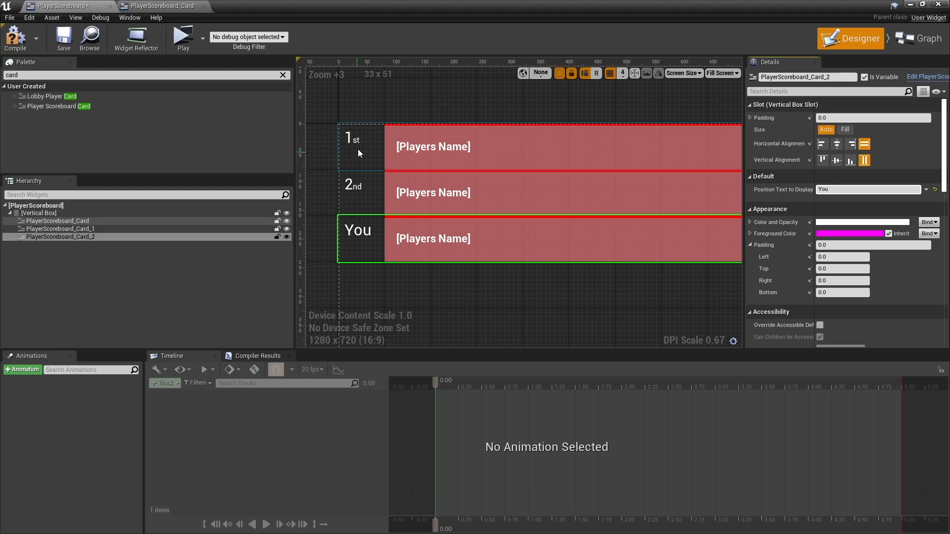
{"action": "left_click", "coordinate": [163, 5]}
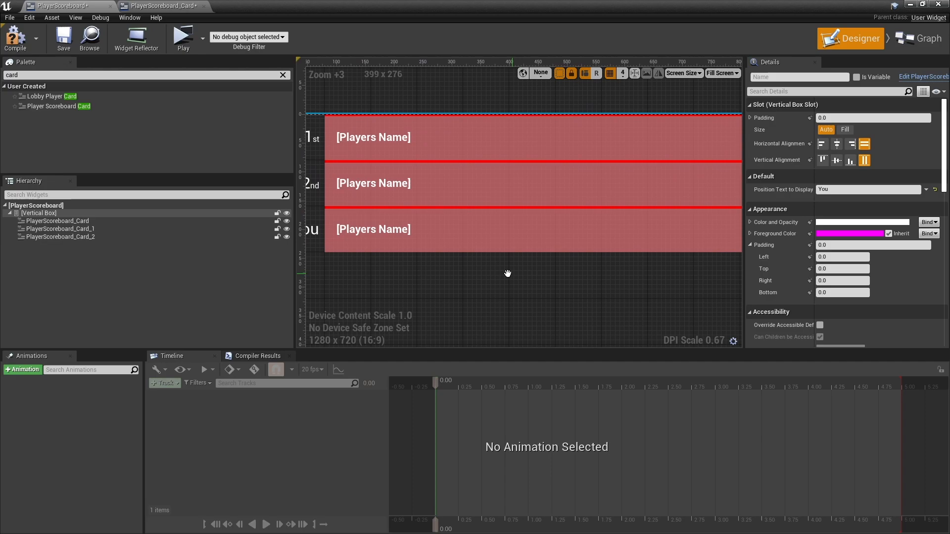
Step: Give Card_2 Padding Top 60, Card and Card_1 Padding Left 30, and a Border above Card_2
{"action": "left_click", "coordinate": [60, 228]}
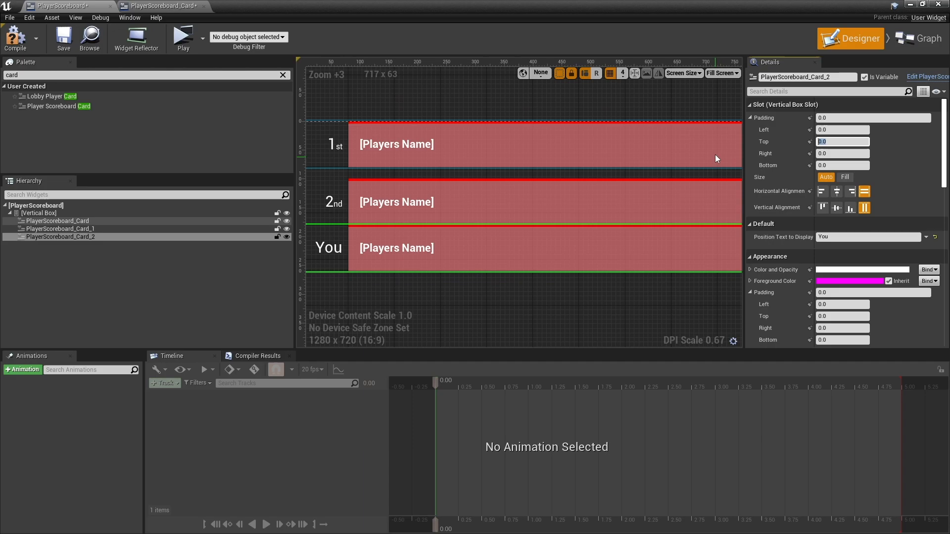
{"action": "left_click", "coordinate": [40, 213]}
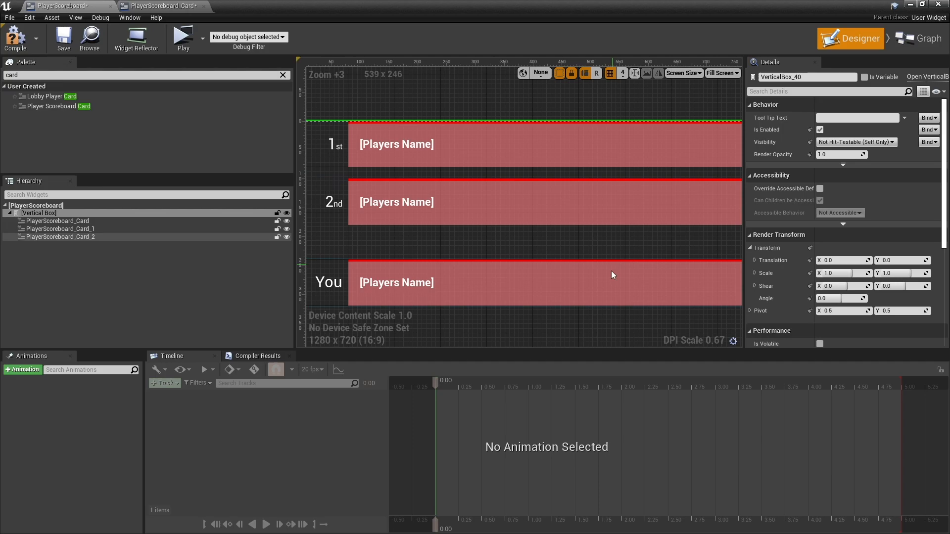
{"action": "left_click", "coordinate": [58, 221]}
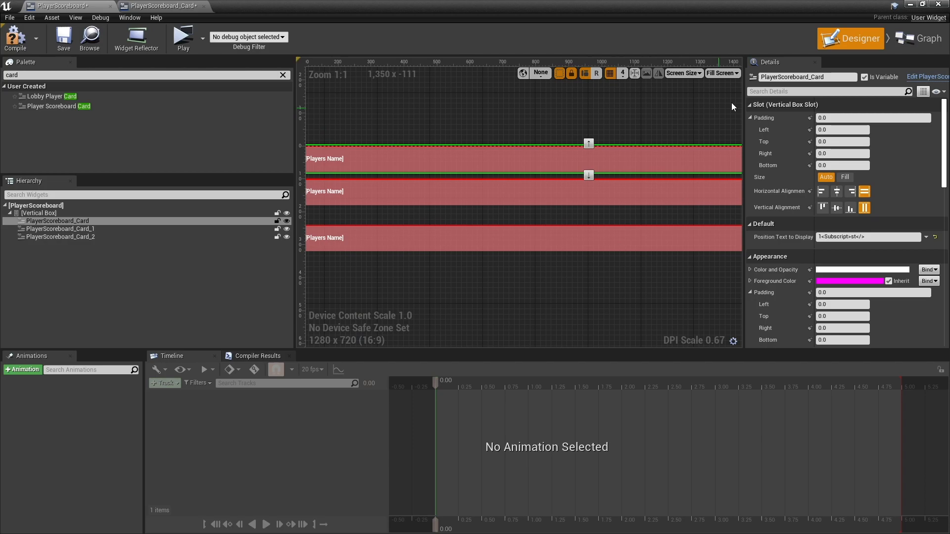
{"action": "left_click", "coordinate": [722, 72]}
{"action": "type", "text": "30"}
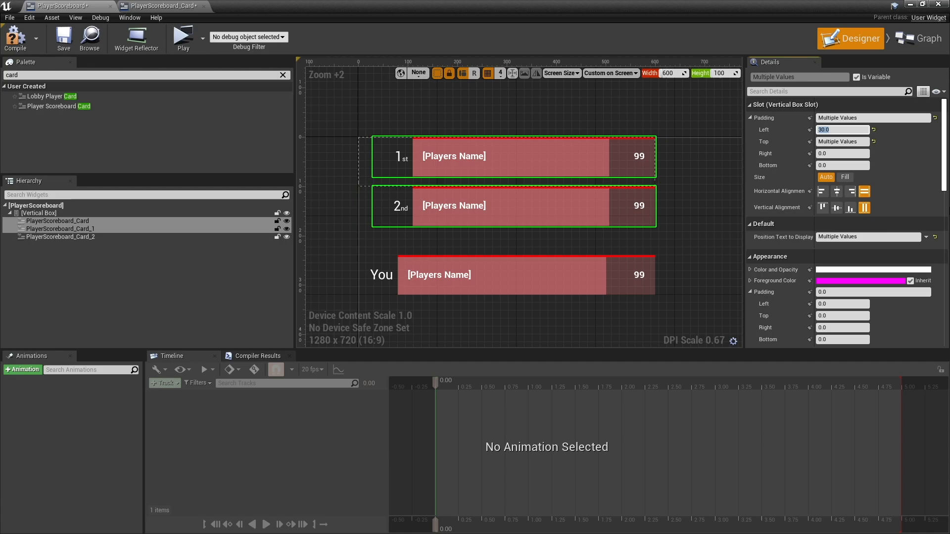
{"action": "left_click", "coordinate": [506, 205]}
{"action": "type", "text": "border"}
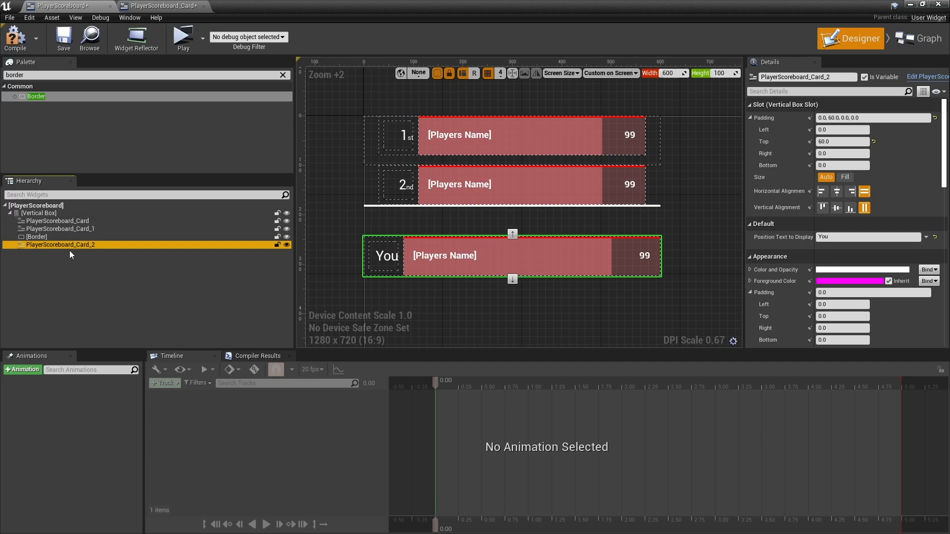
Step: Select the dividing Border and edit its Brush Color under Appearance
{"action": "scroll", "scroll_direction": "down", "scroll_amount": 3}
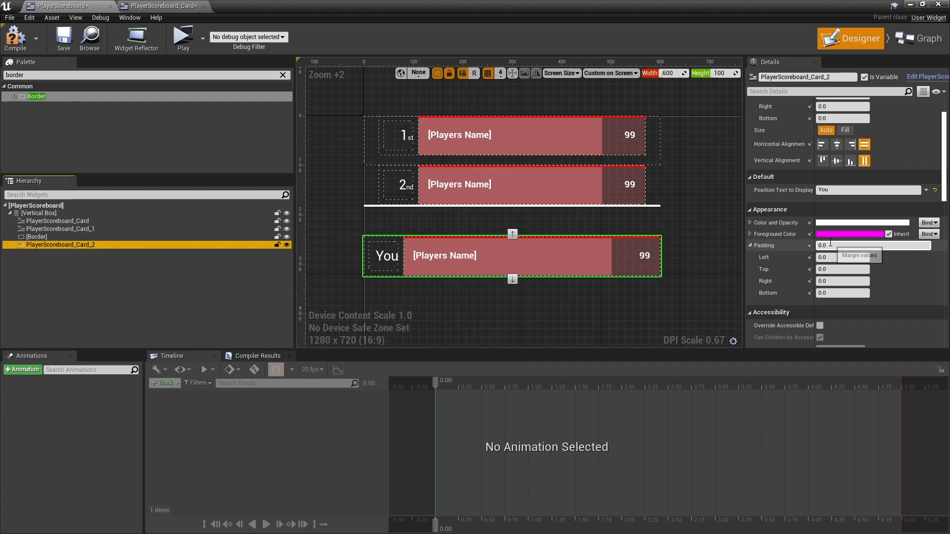
{"action": "left_click", "coordinate": [36, 237]}
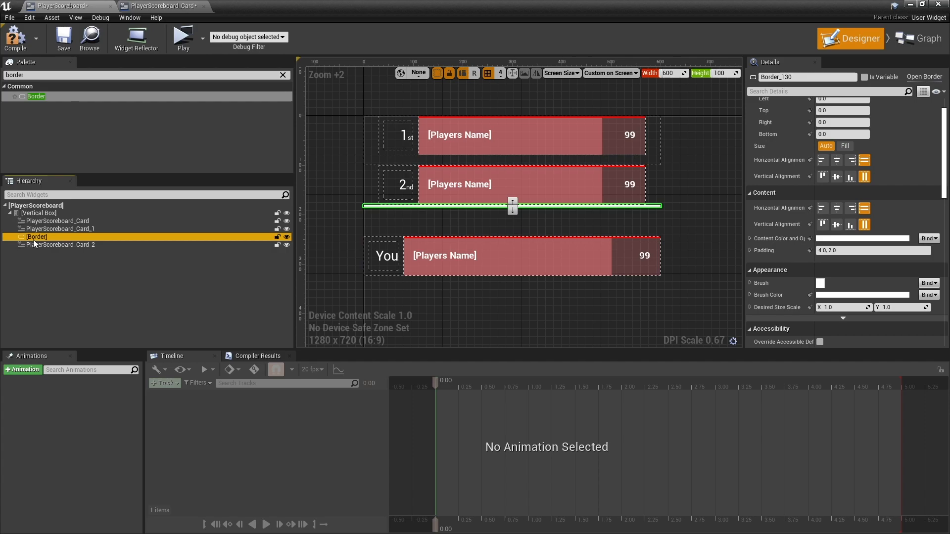
{"action": "left_click", "coordinate": [862, 295]}
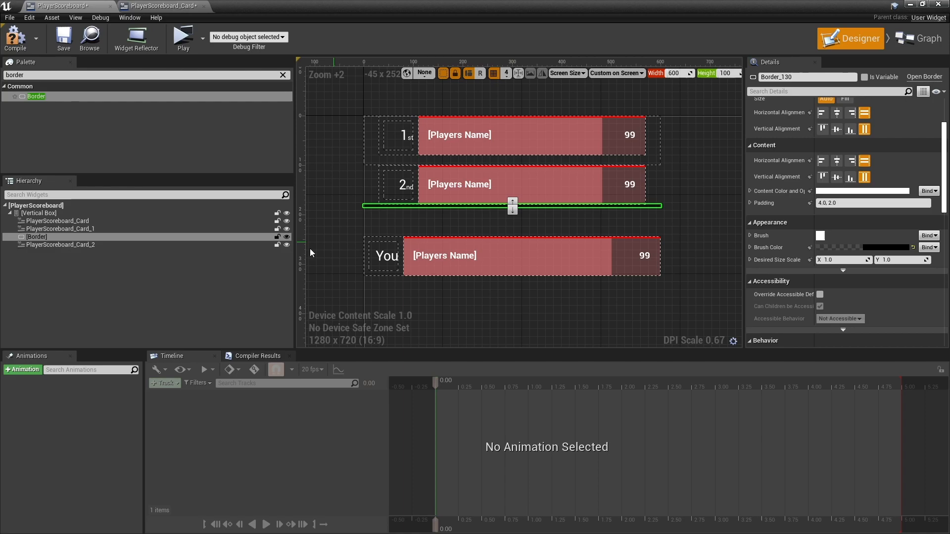
{"action": "left_click", "coordinate": [37, 236]}
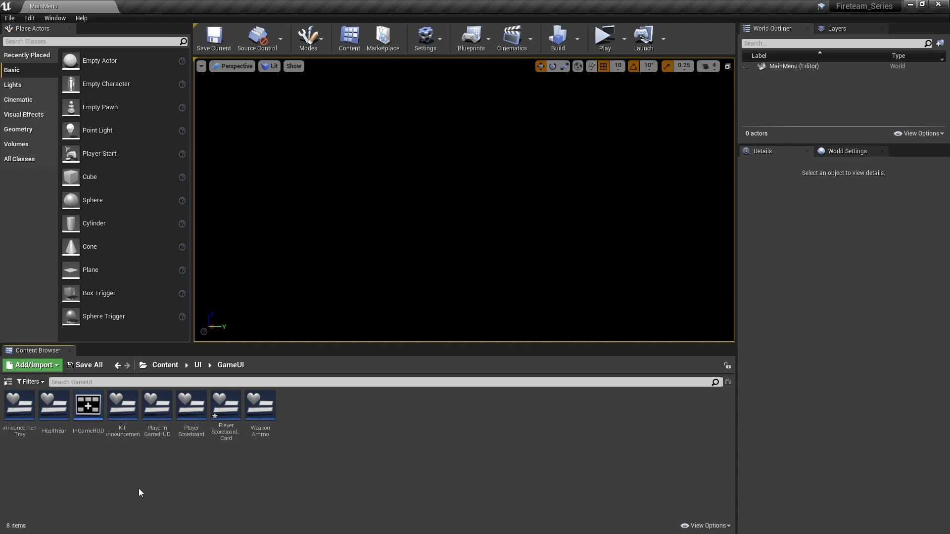
Step: Add Player Scoreboard to PlayerInGameHUD anchored bottom-left at Position 0, -50, Alignment 0,1
{"action": "double_click", "coordinate": [157, 404]}
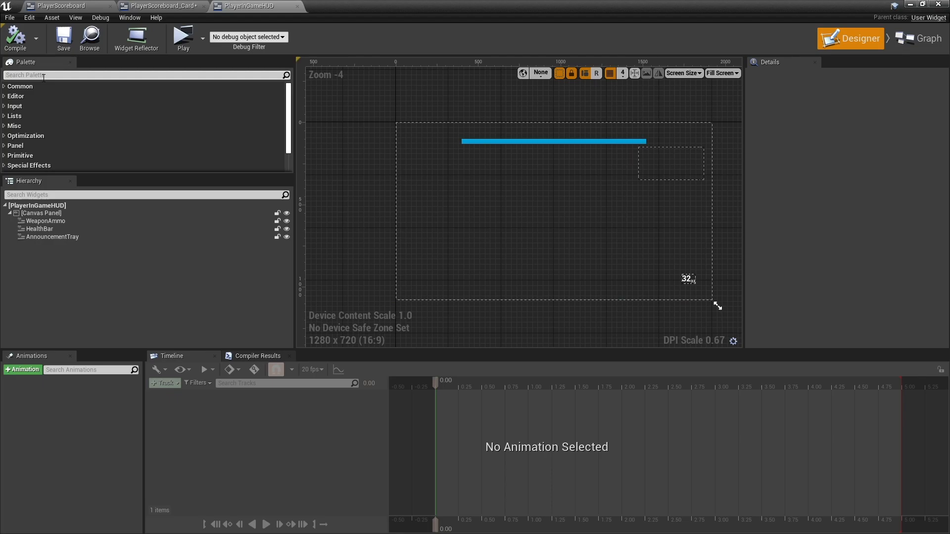
{"action": "type", "text": "player score"}
{"action": "type", "text": "5"}
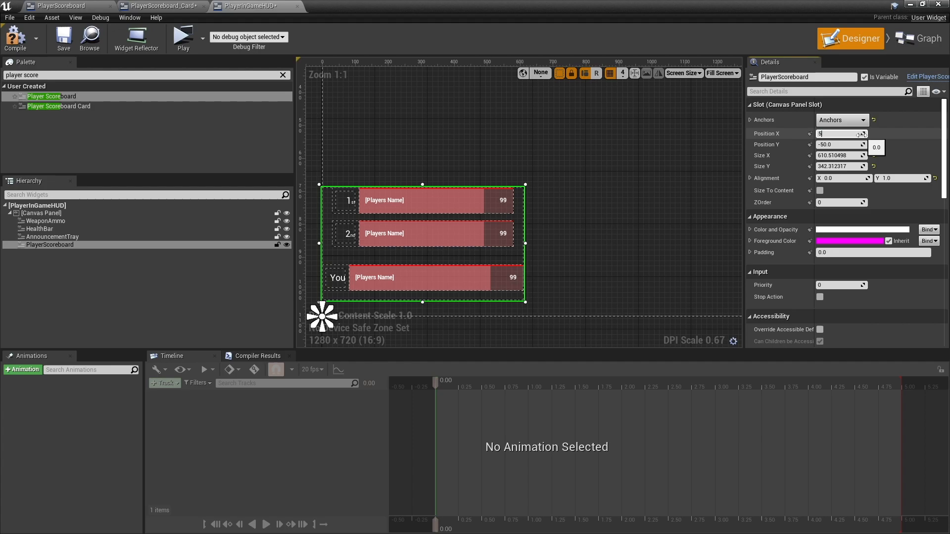
{"action": "left_click", "coordinate": [42, 213]}
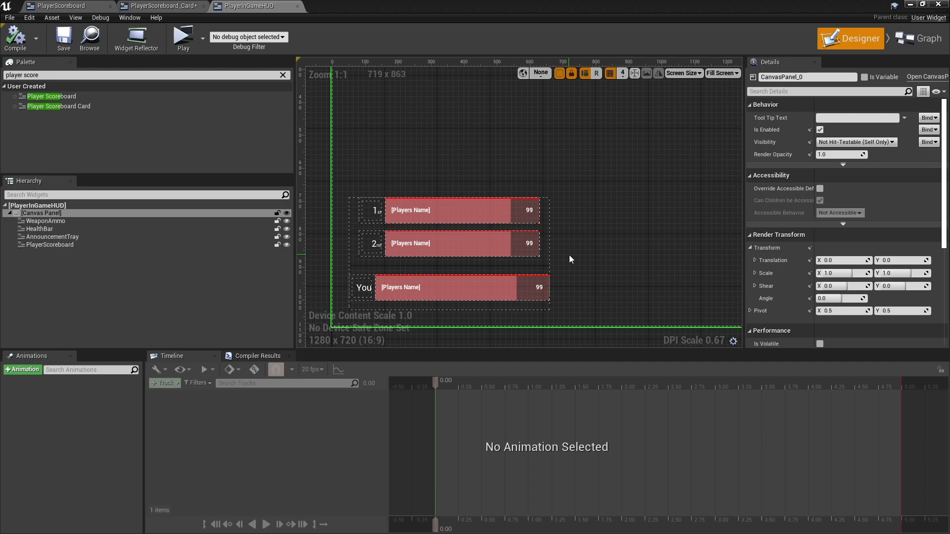
{"action": "left_click", "coordinate": [921, 39]}
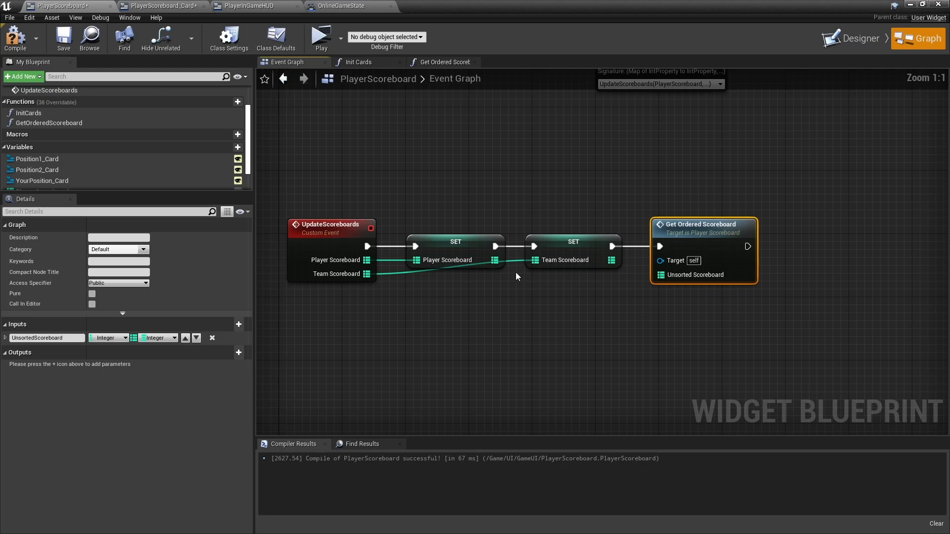
Step: Show the PlayerScoreboard Graph view with the UpdateScoreboards event chain
{"action": "left_click", "coordinate": [445, 61]}
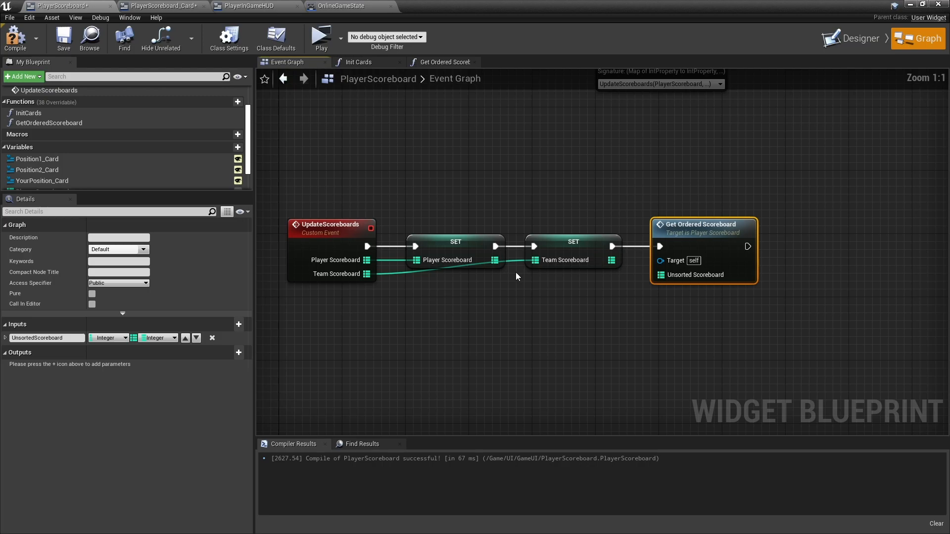